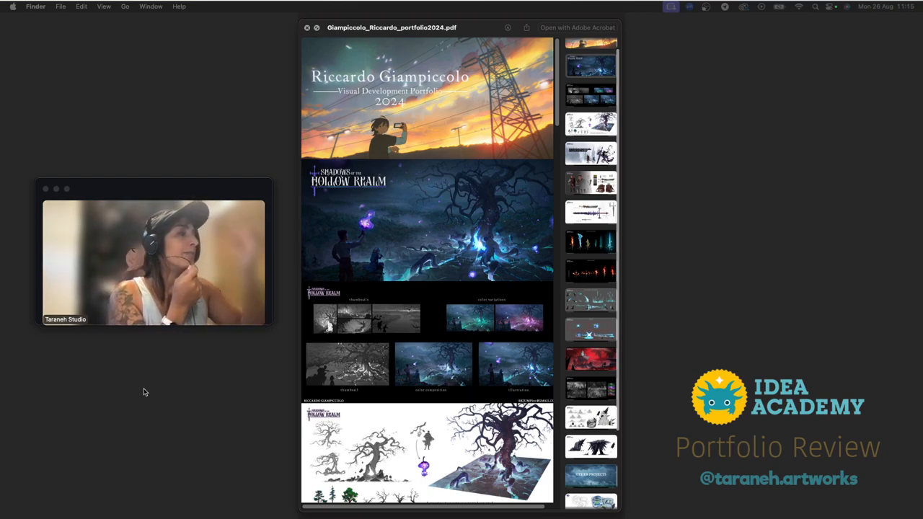
mouse_move(263, 363)
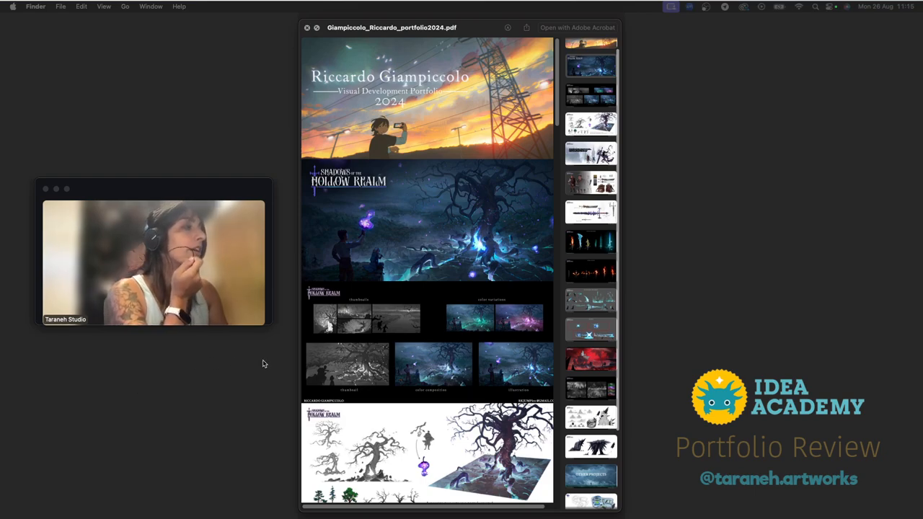
scroll("down", 3)
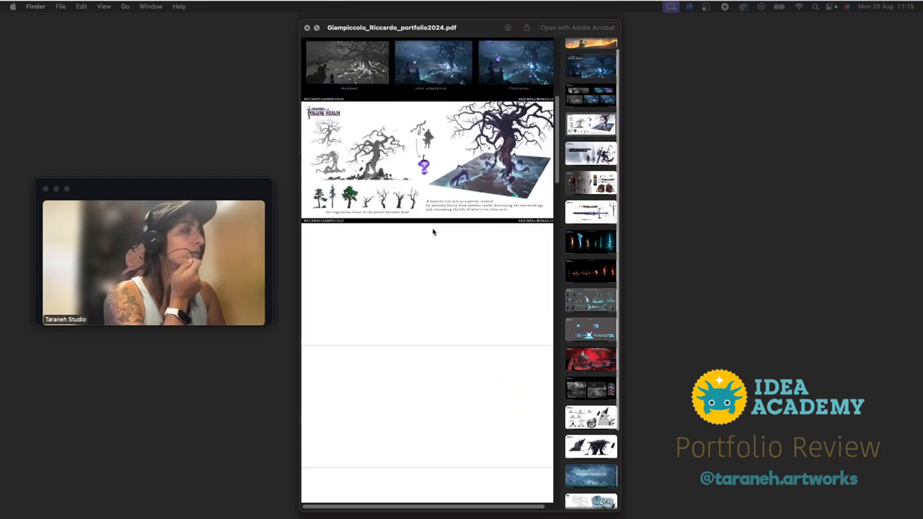
scroll("up", 3)
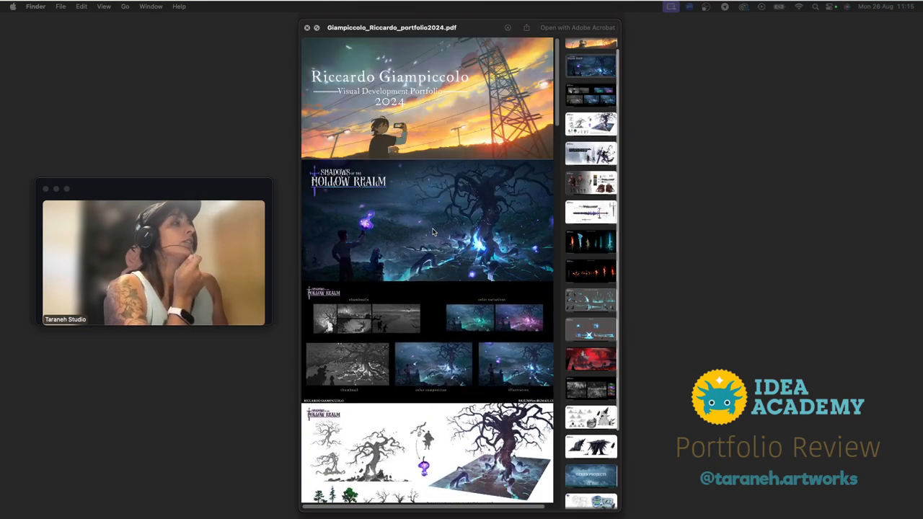
scroll("down", 3)
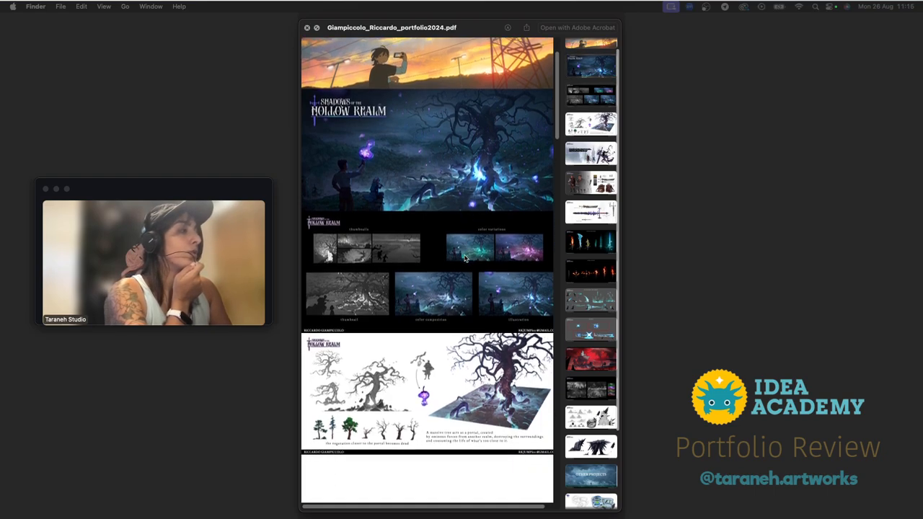
scroll("down", 3)
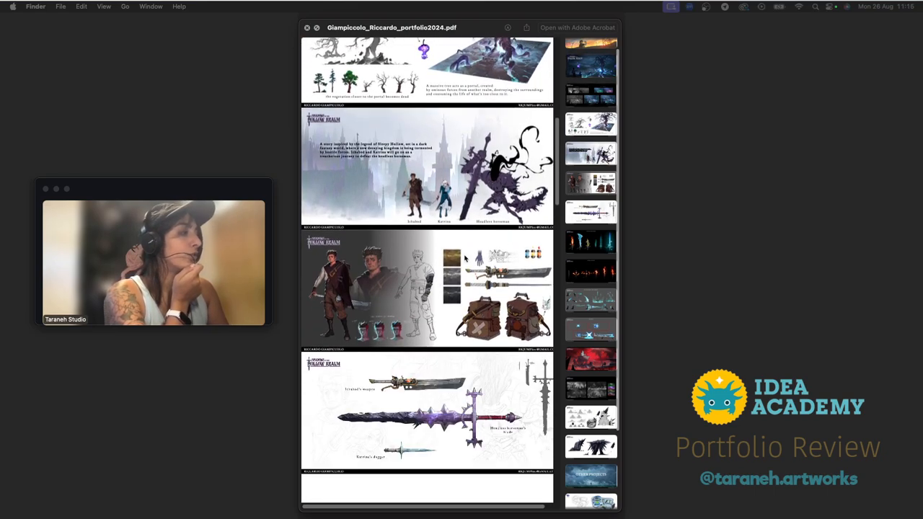
scroll("down", 3)
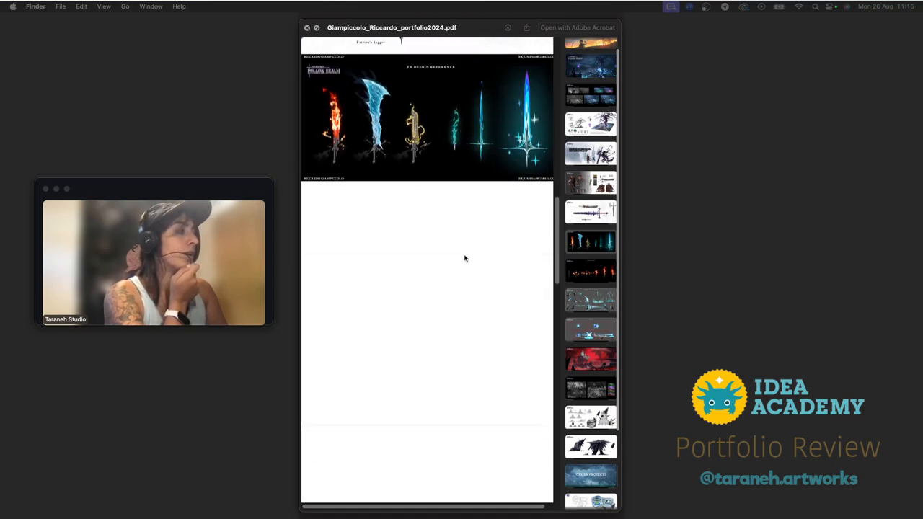
scroll("down", 3)
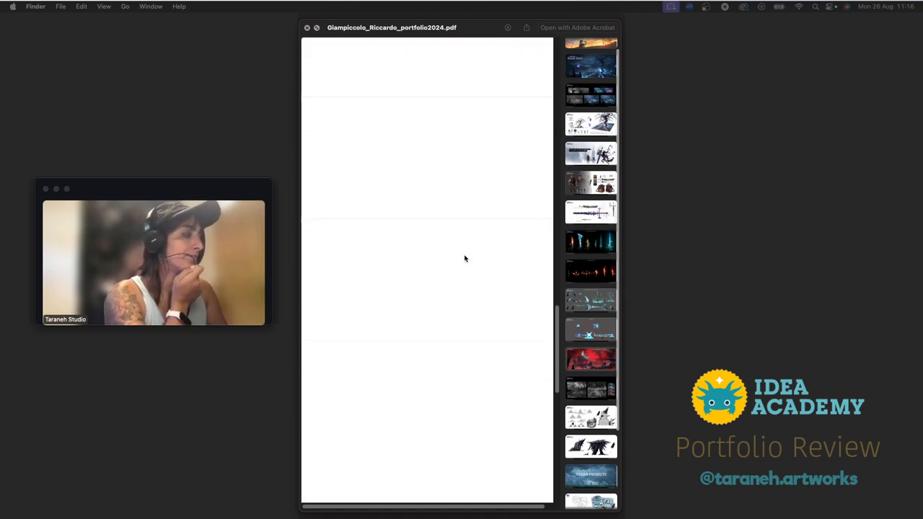
scroll("down", 3)
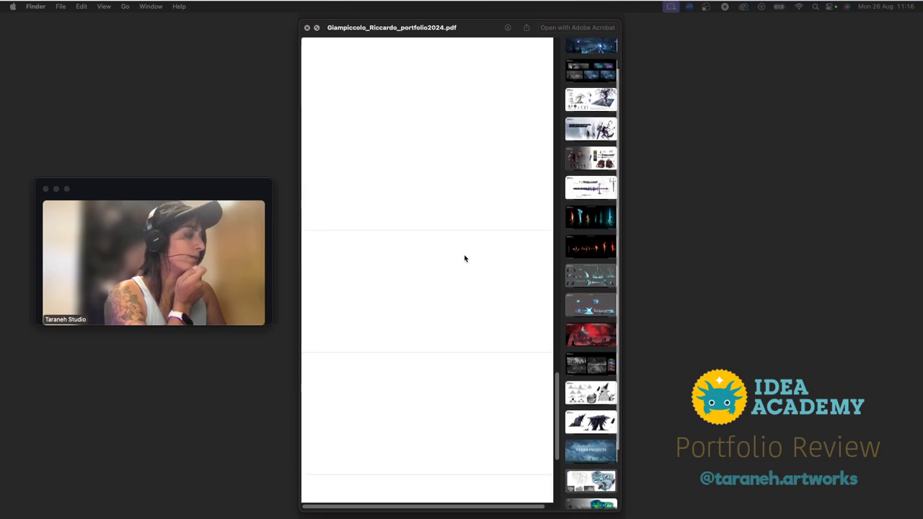
scroll("down", 3)
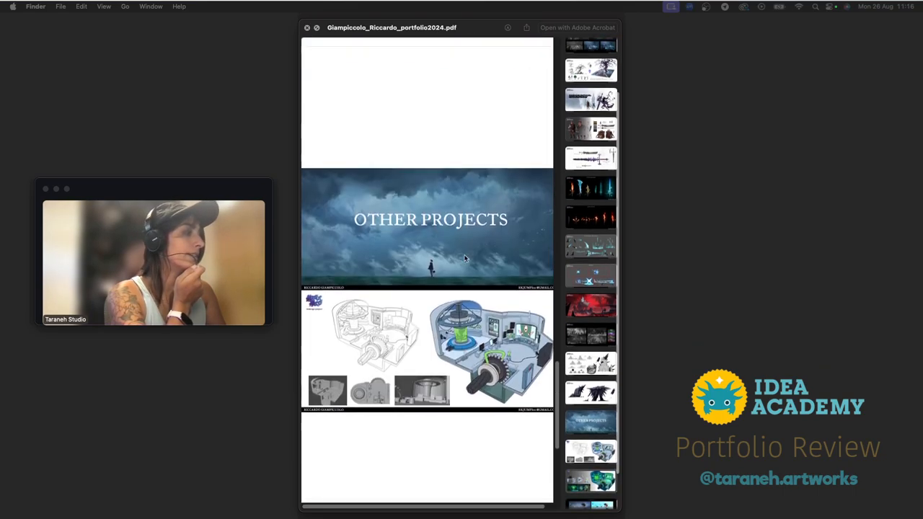
scroll("down", 3)
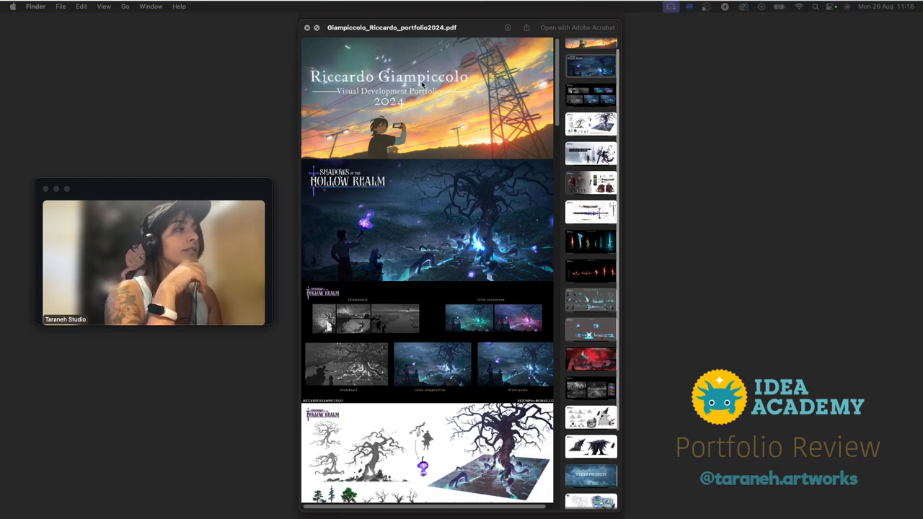
mouse_move(424, 102)
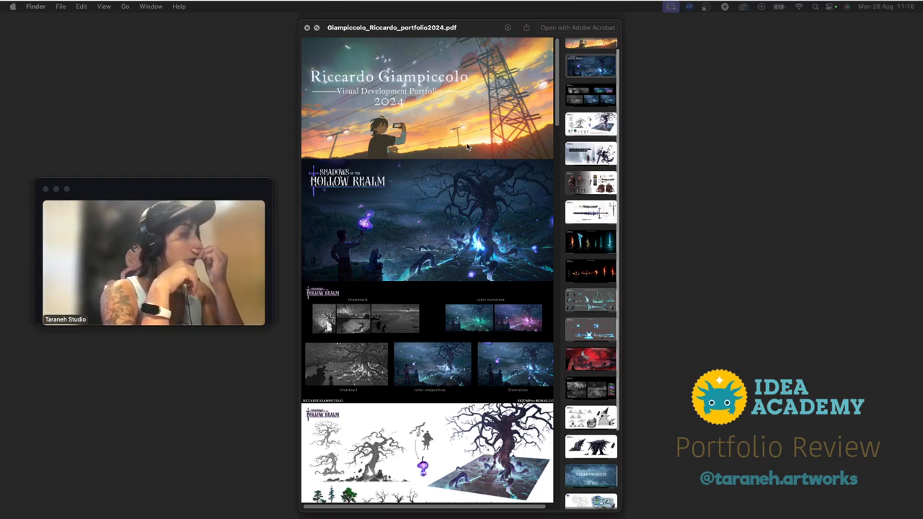
mouse_move(434, 101)
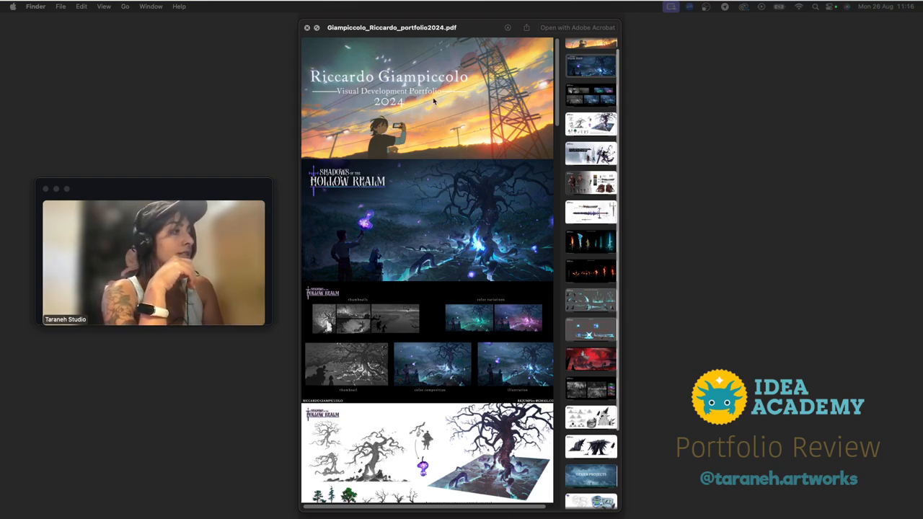
mouse_move(425, 142)
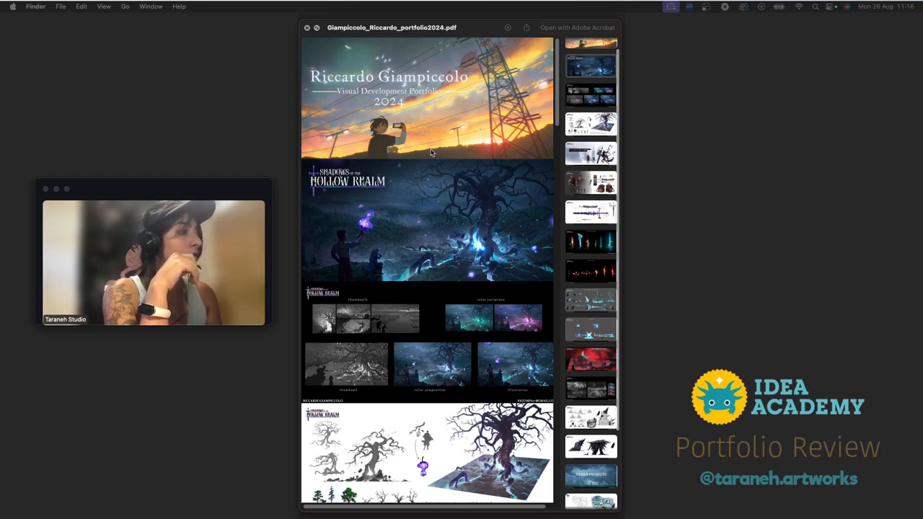
mouse_move(469, 257)
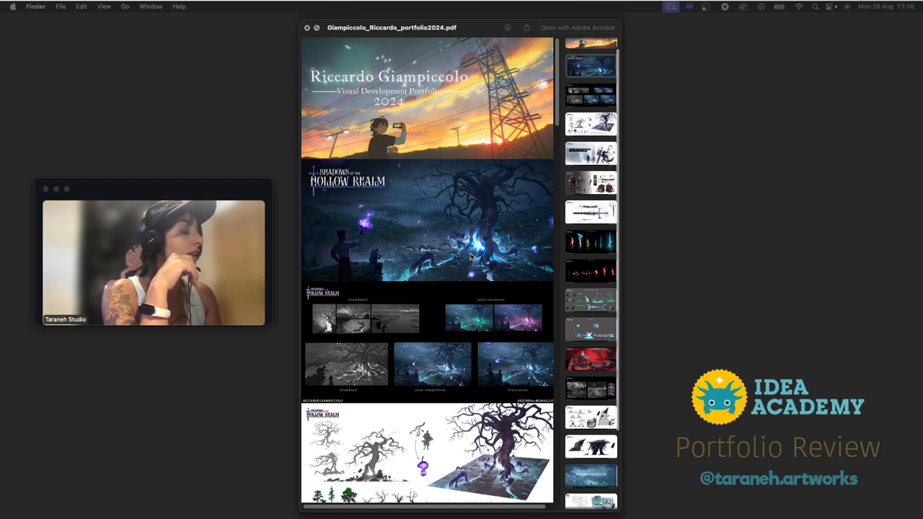
mouse_move(469, 258)
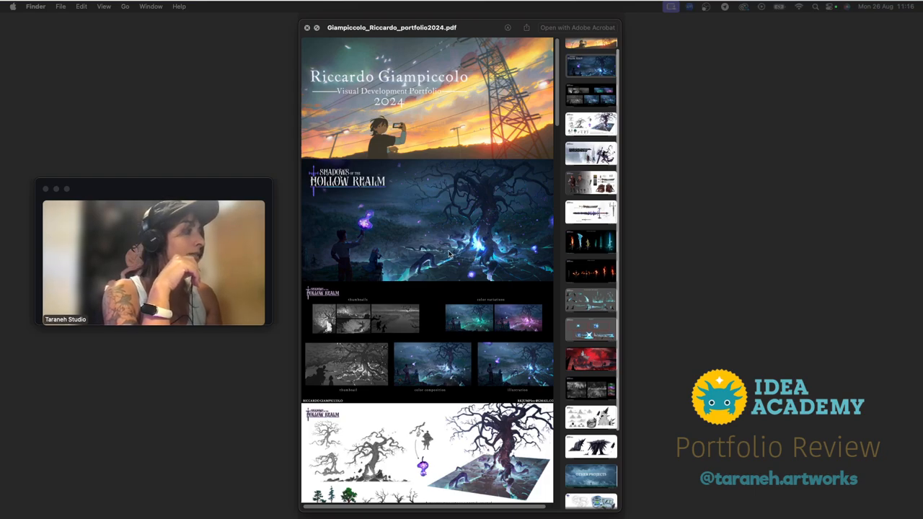
scroll("down", 3)
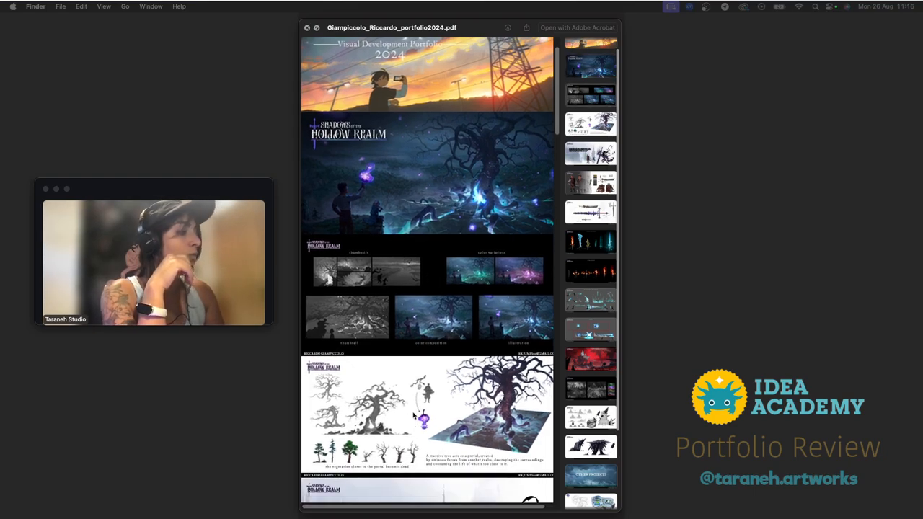
scroll("up", 3)
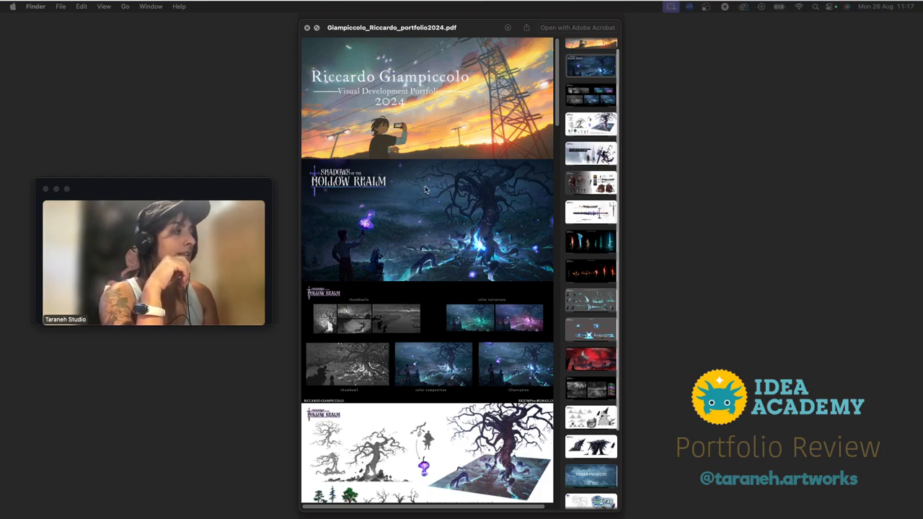
mouse_move(430, 213)
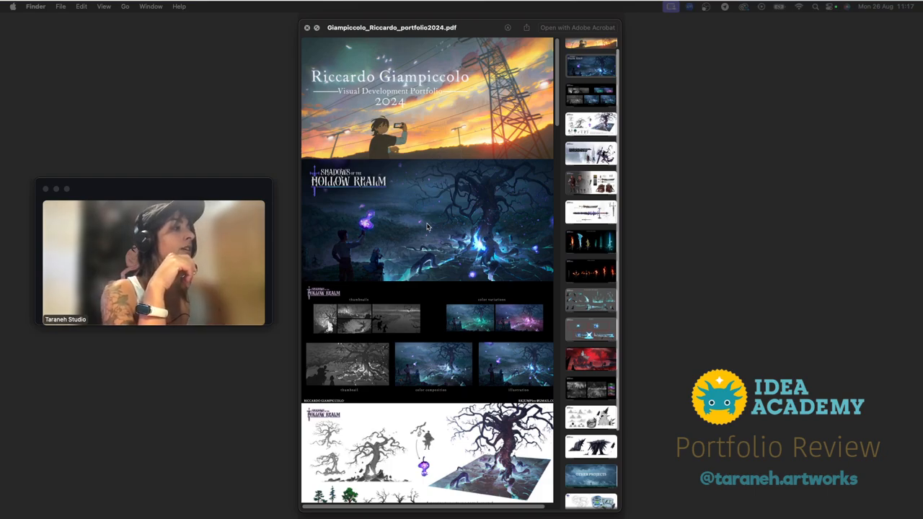
mouse_move(432, 216)
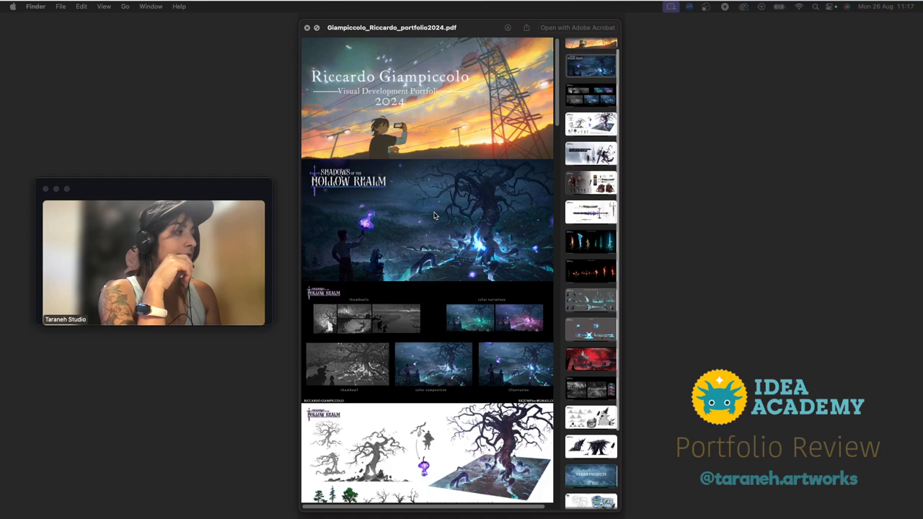
mouse_move(456, 237)
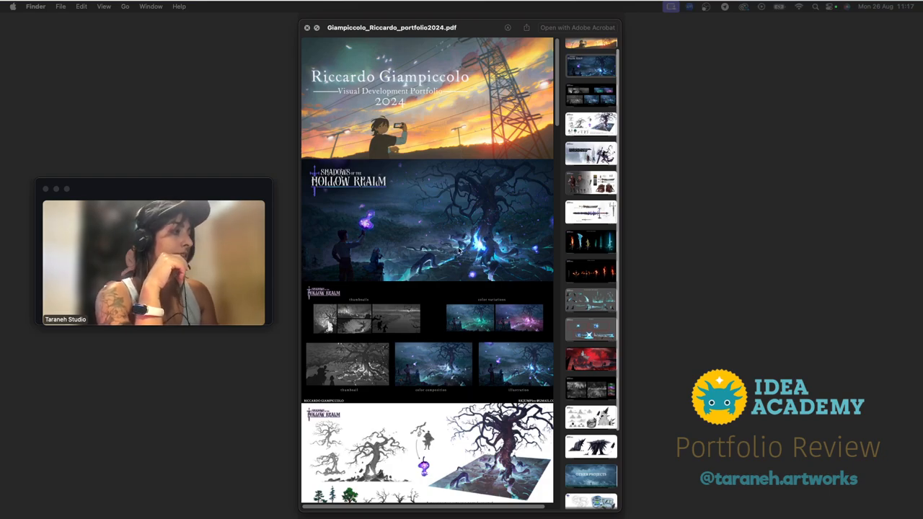
scroll("down", 3)
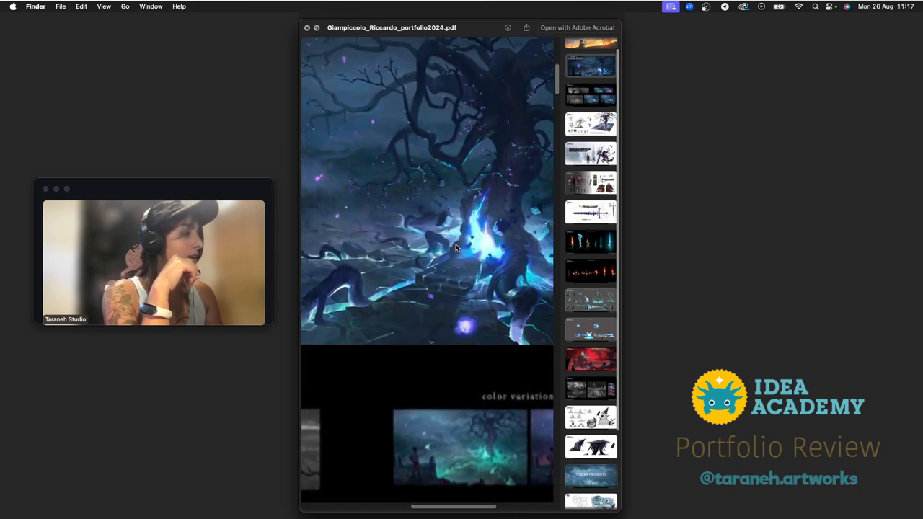
scroll("down", 3)
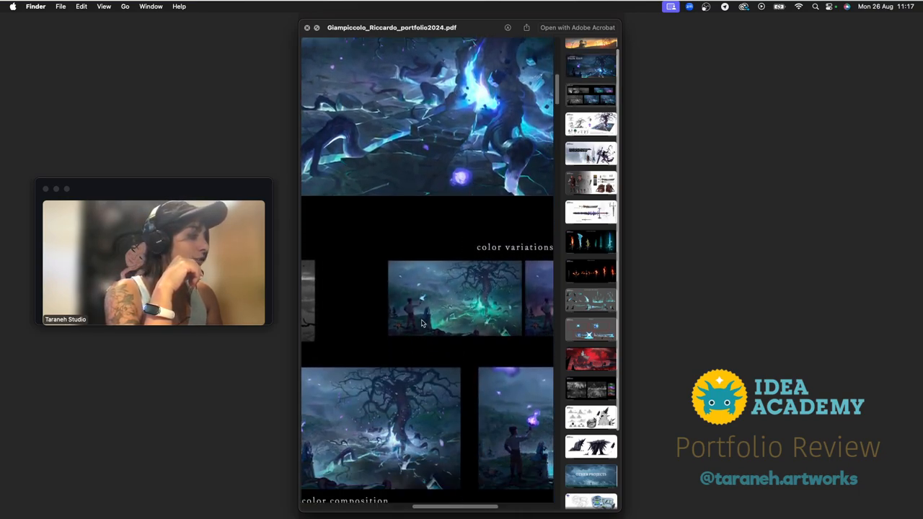
scroll("down", 3)
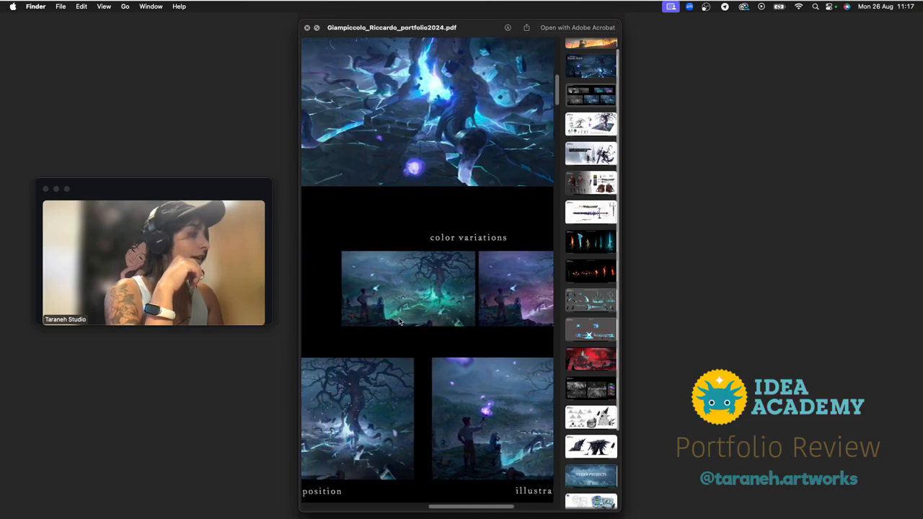
scroll("down", 3)
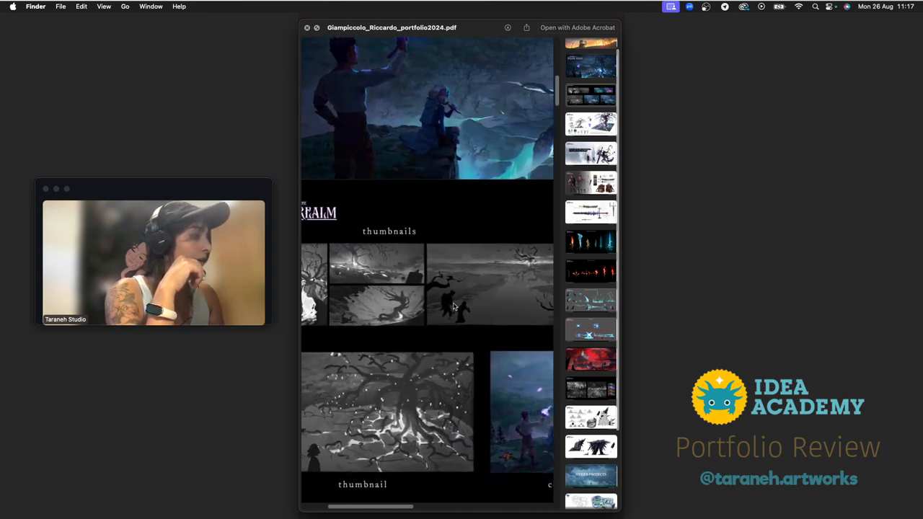
scroll("down", 3)
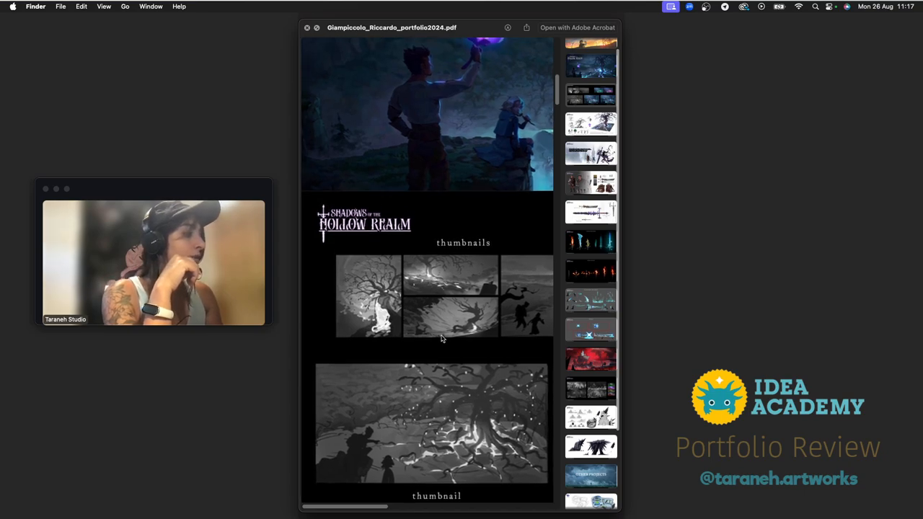
scroll("down", 3)
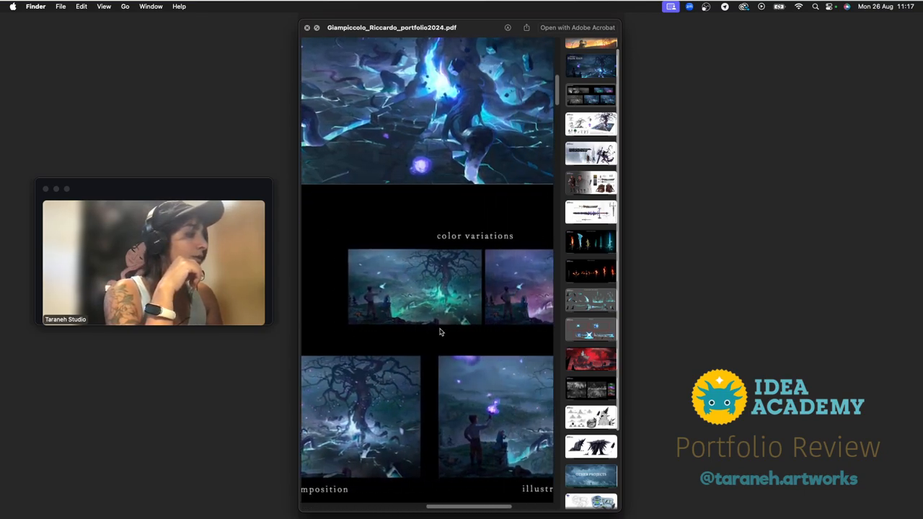
scroll("down", 3)
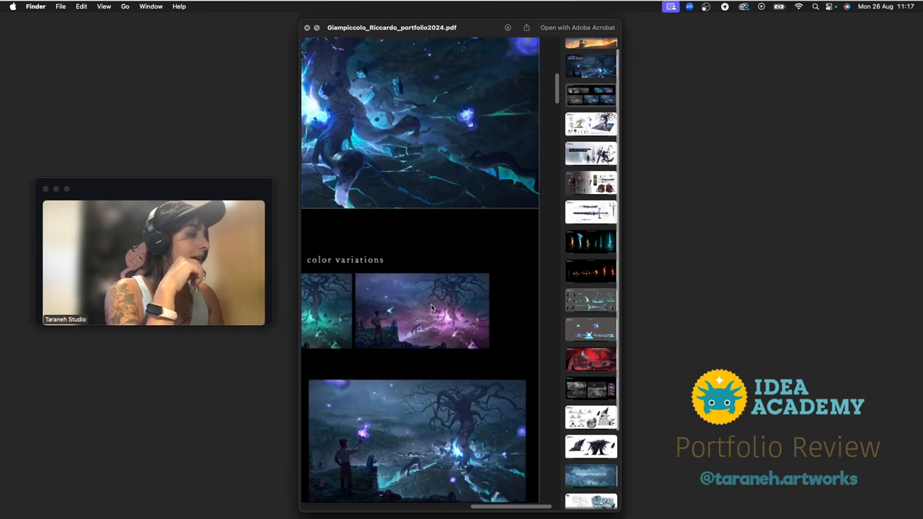
scroll("down", 3)
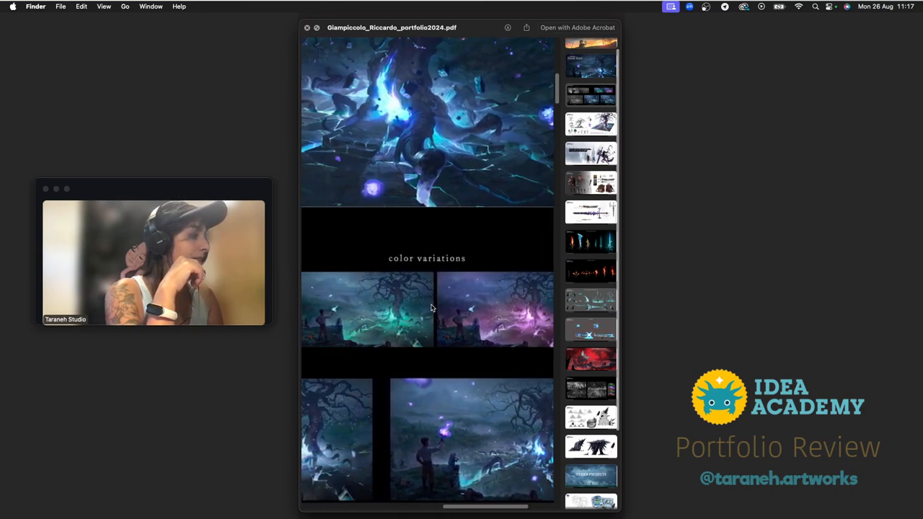
scroll("down", 3)
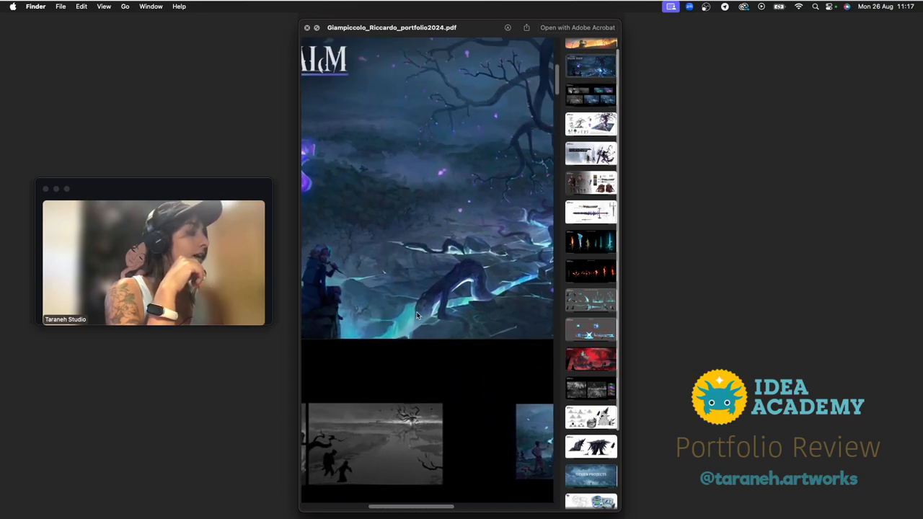
scroll("down", 3)
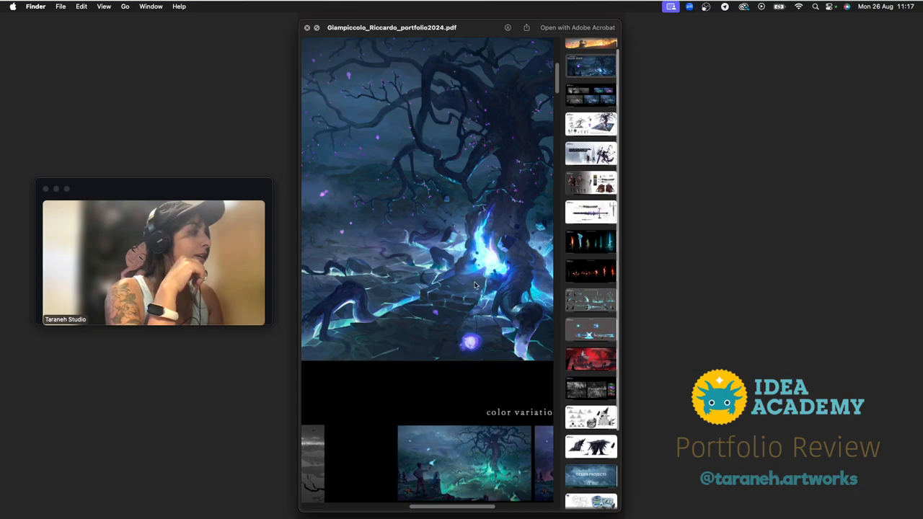
scroll("up", 3)
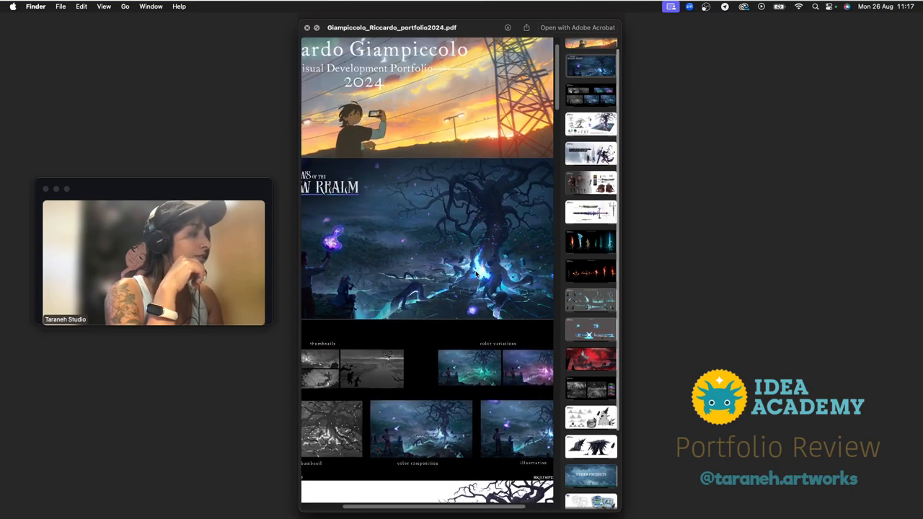
scroll("down", 3)
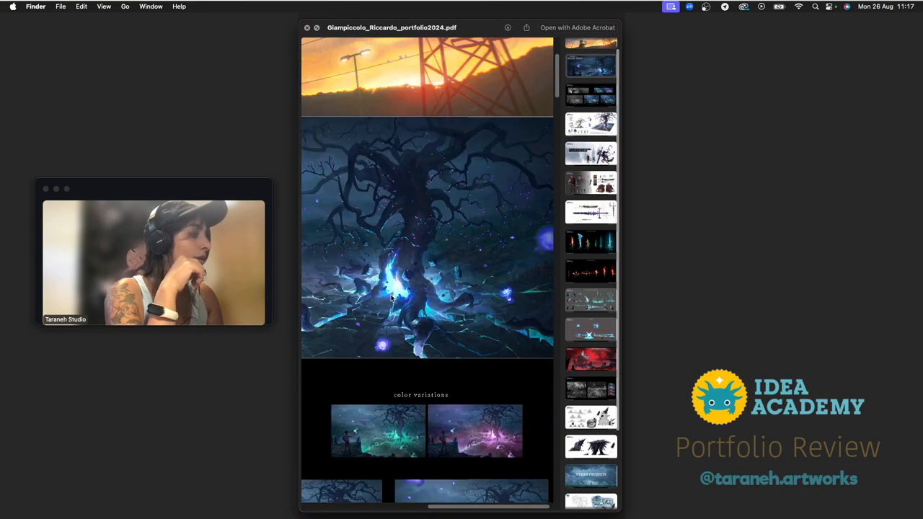
scroll("up", 3)
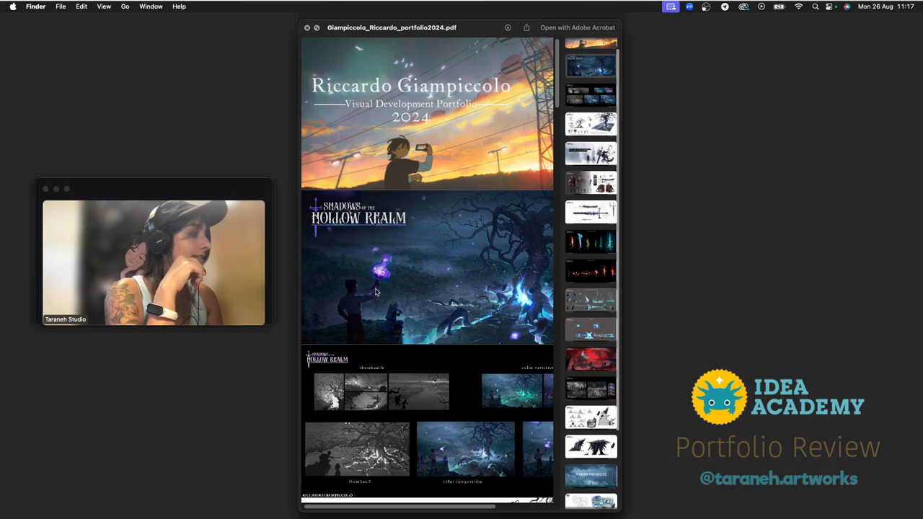
scroll("down", 3)
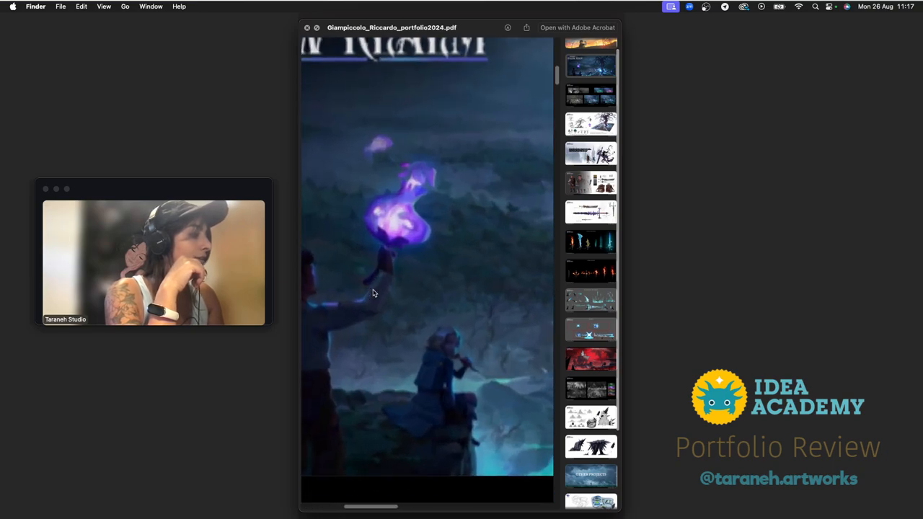
scroll("down", 3)
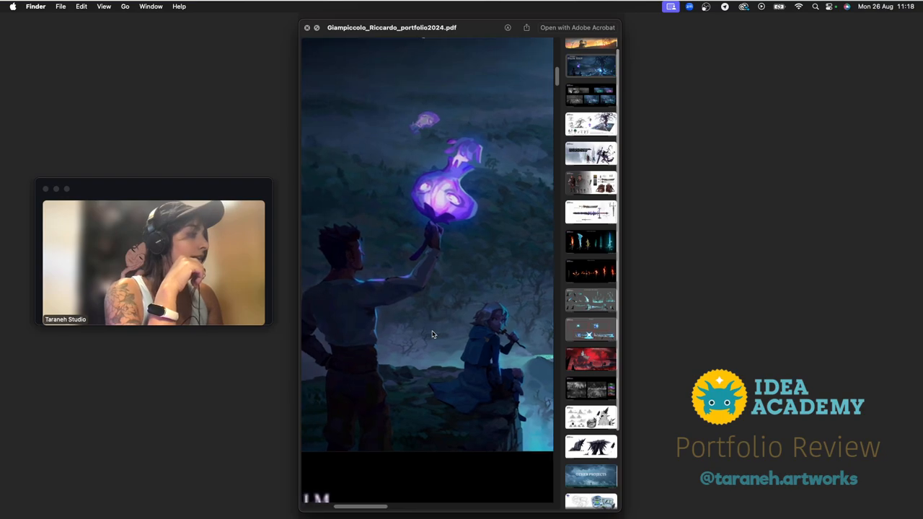
mouse_move(454, 329)
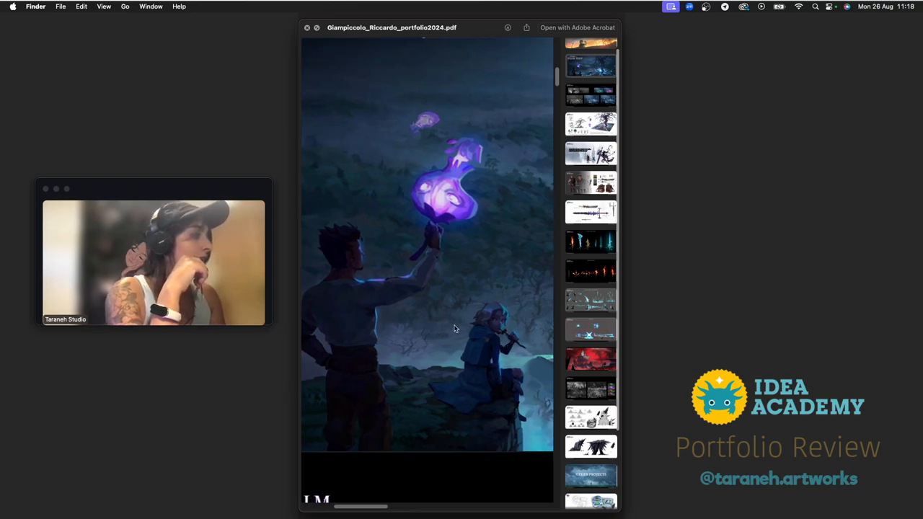
scroll("down", 3)
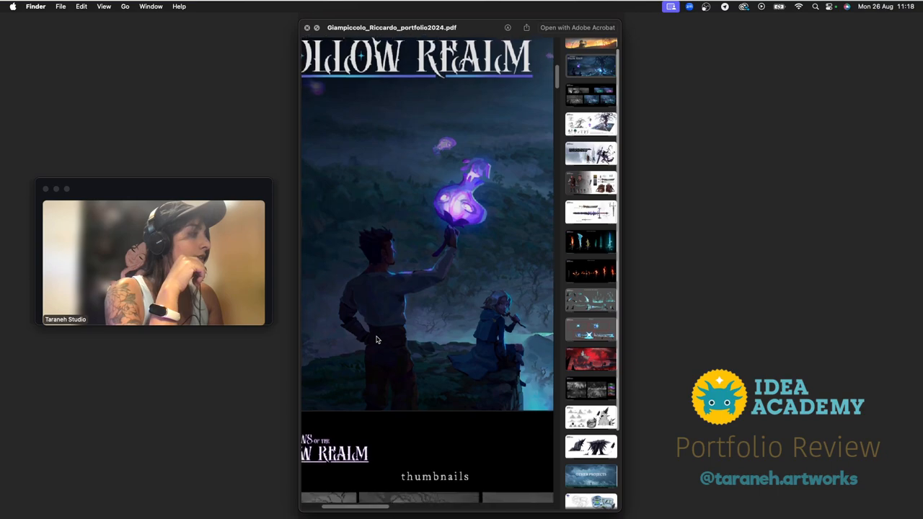
scroll("down", 3)
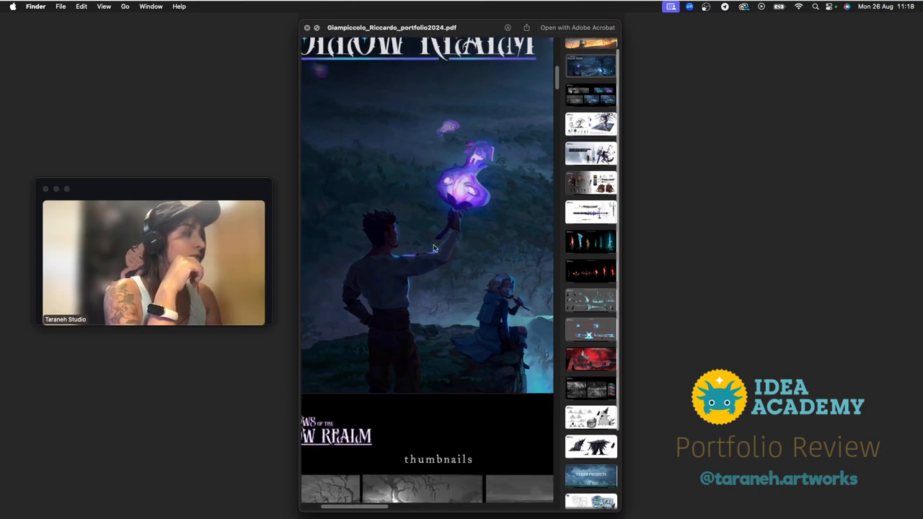
mouse_move(438, 153)
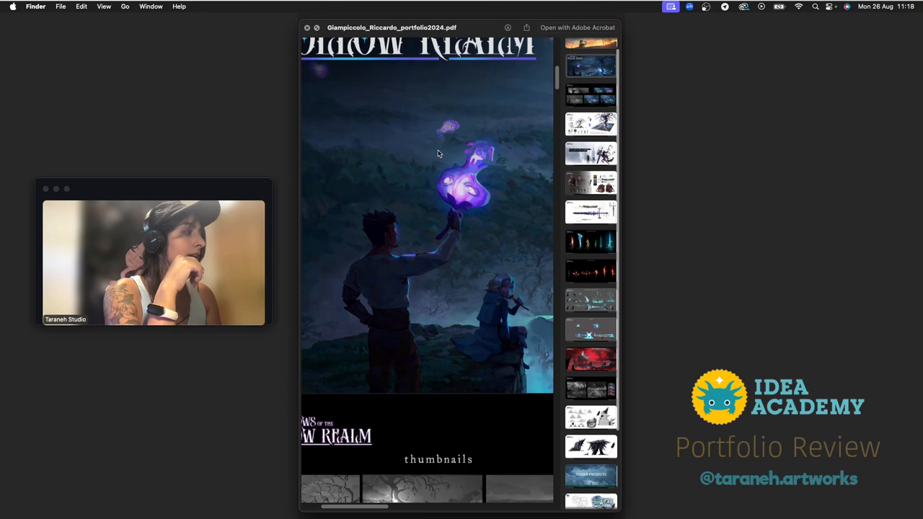
mouse_move(502, 209)
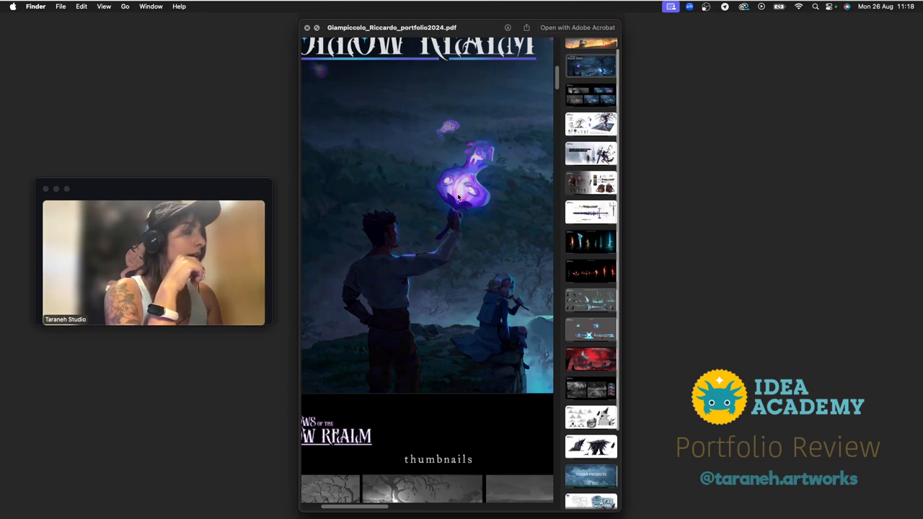
mouse_move(476, 221)
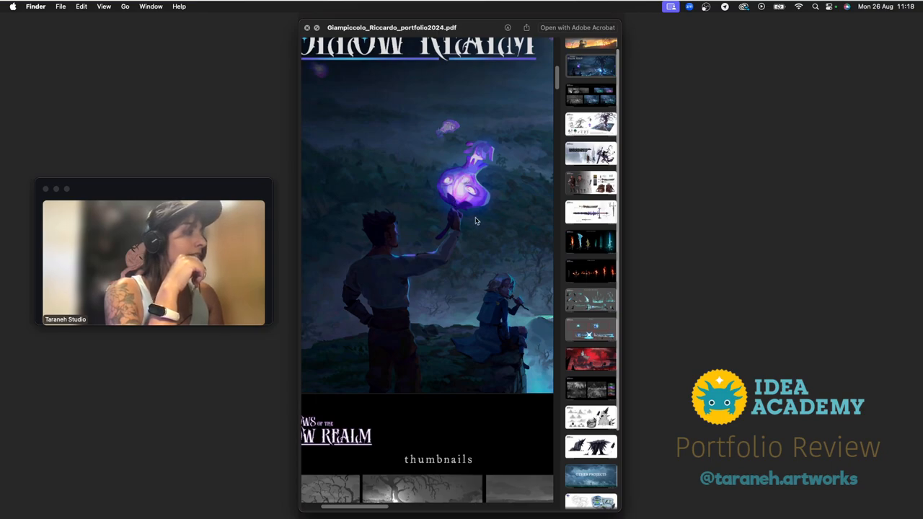
mouse_move(443, 232)
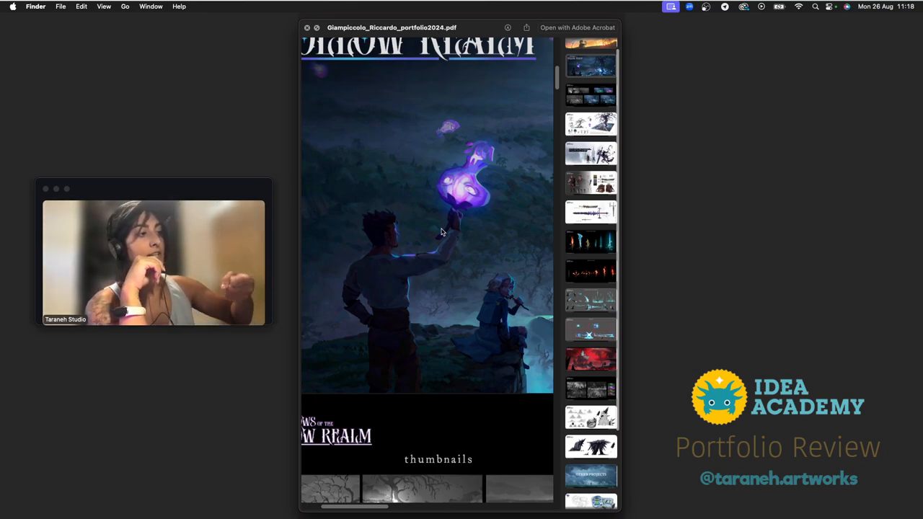
mouse_move(466, 154)
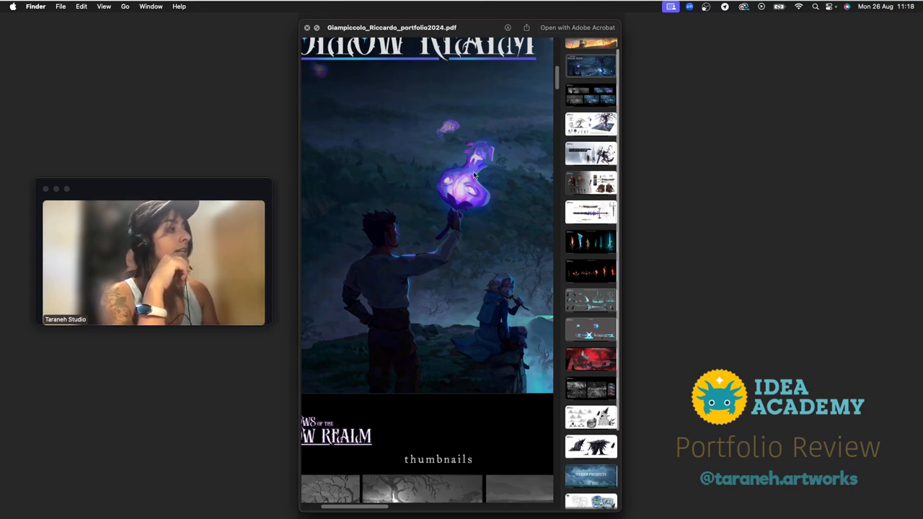
mouse_move(400, 360)
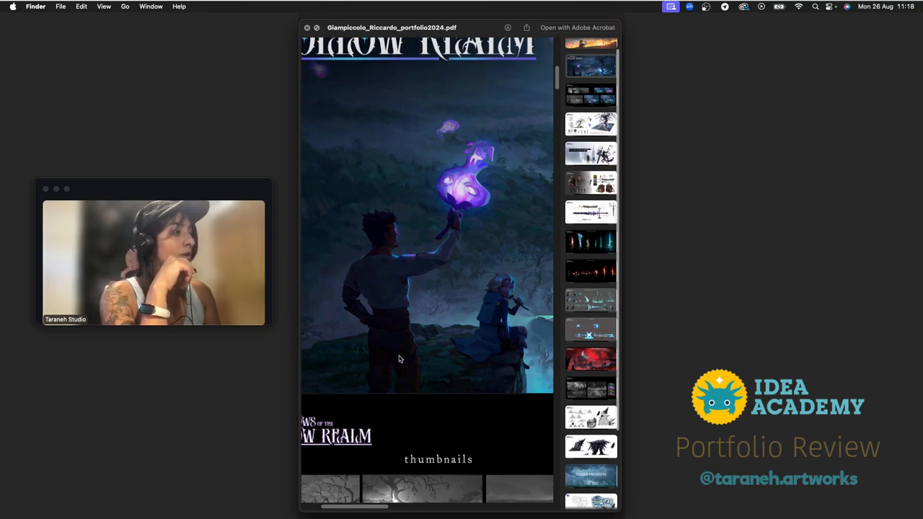
mouse_move(470, 375)
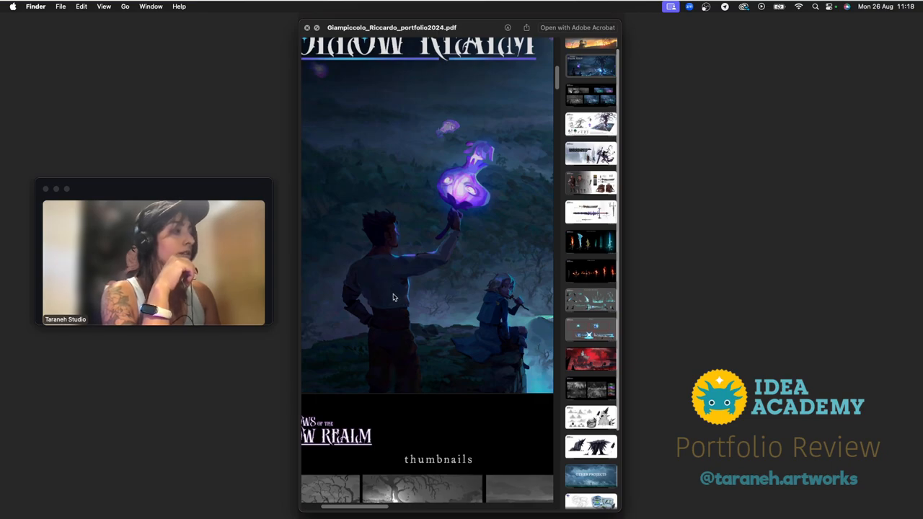
scroll("up", 3)
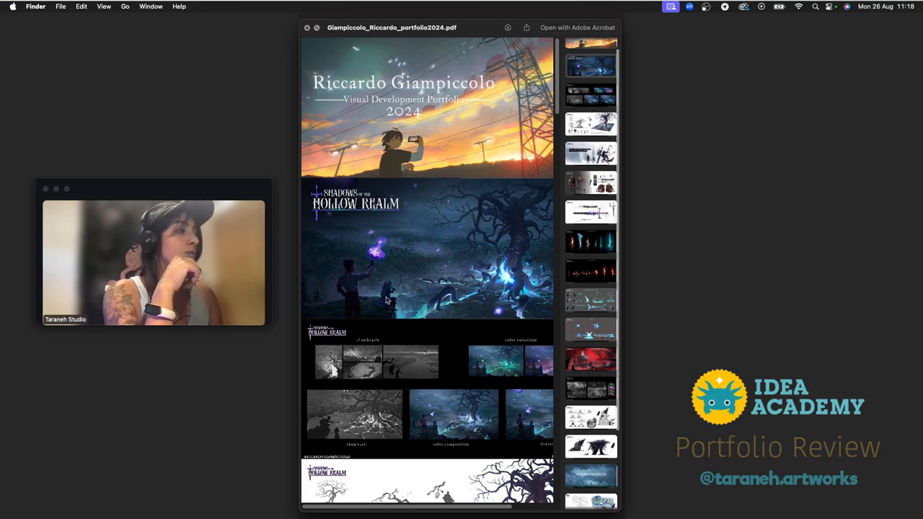
scroll("up", 3)
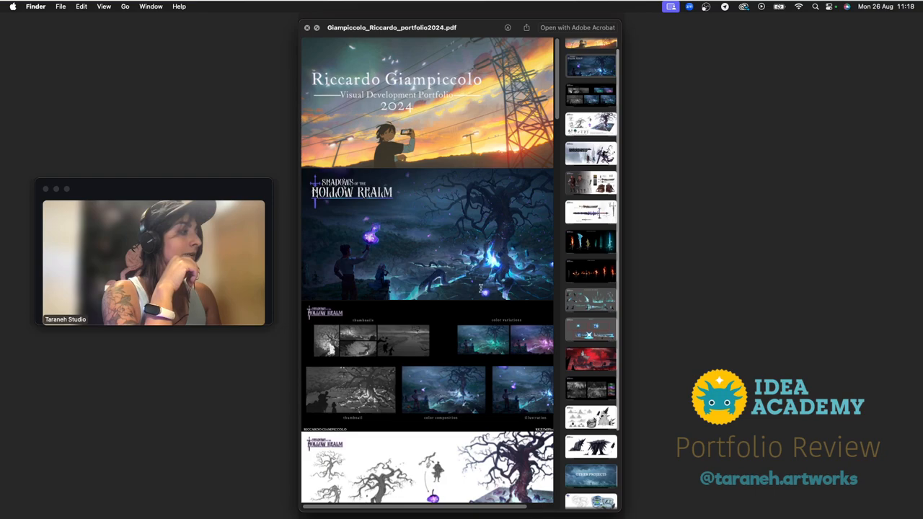
mouse_move(372, 254)
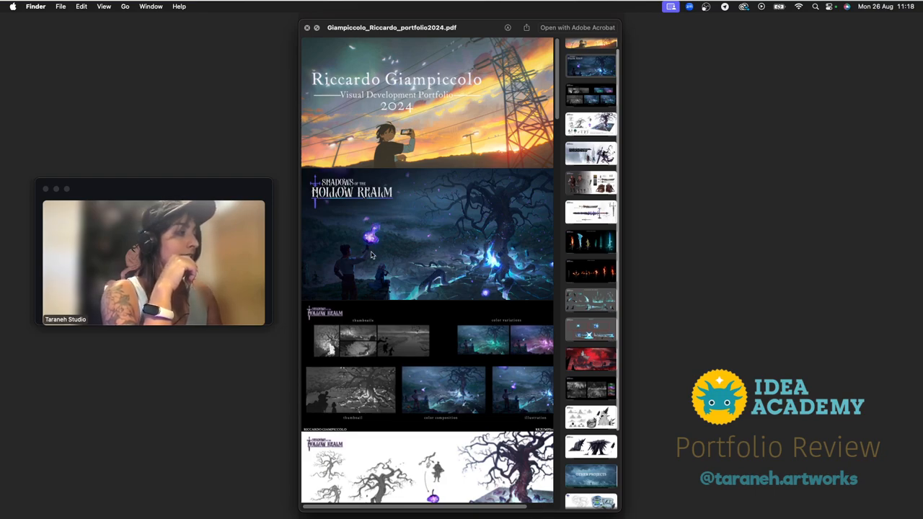
mouse_move(368, 282)
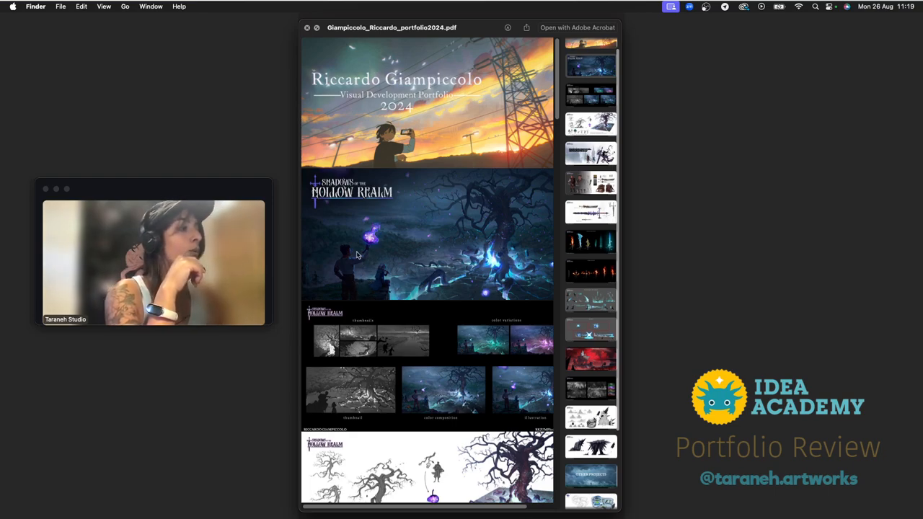
mouse_move(497, 252)
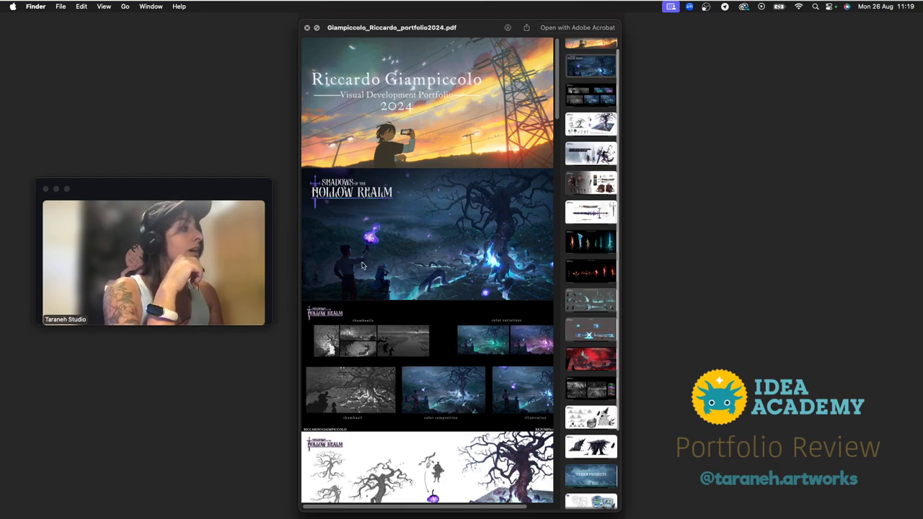
mouse_move(410, 304)
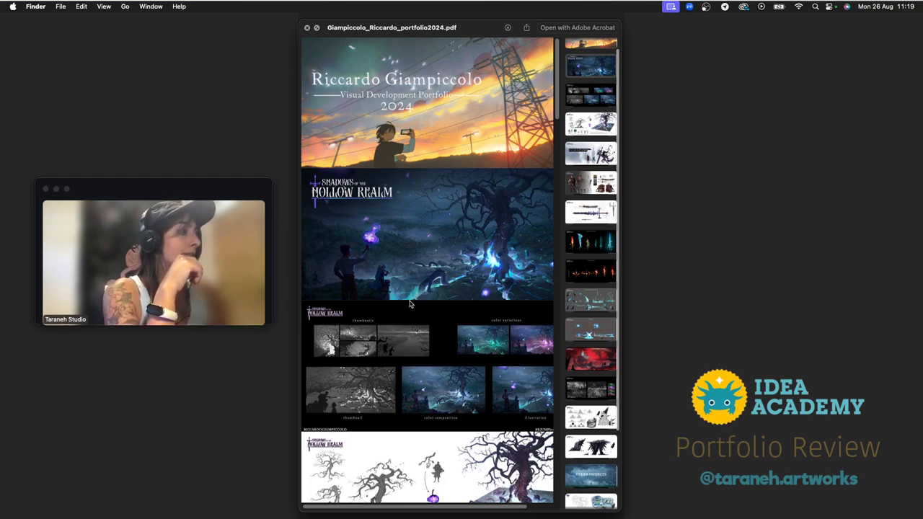
scroll("down", 3)
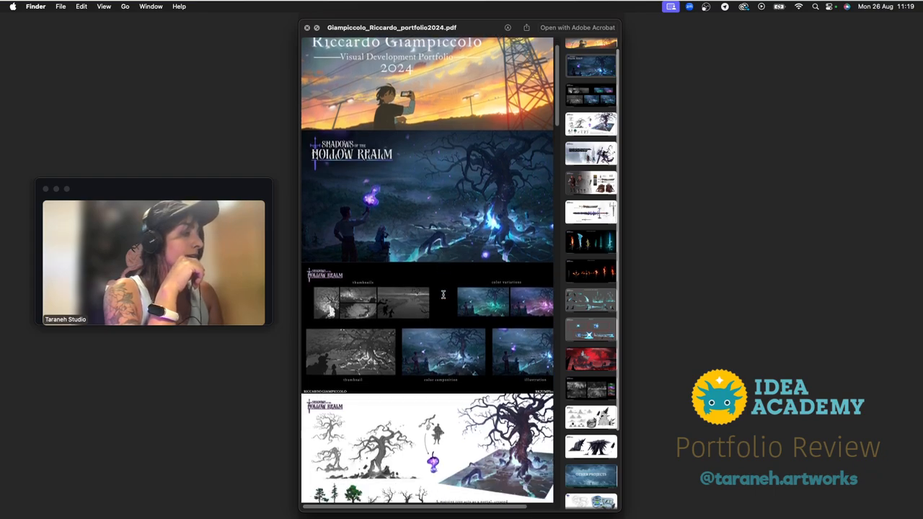
scroll("down", 3)
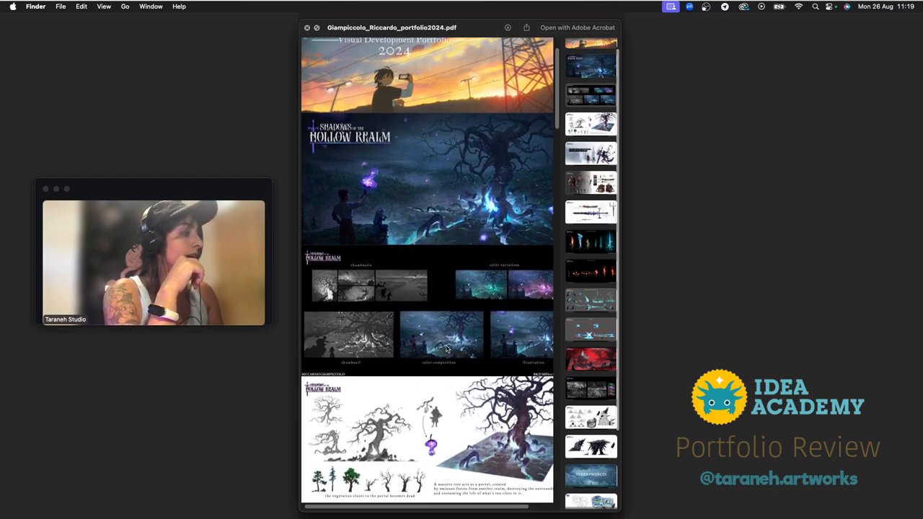
scroll("down", 3)
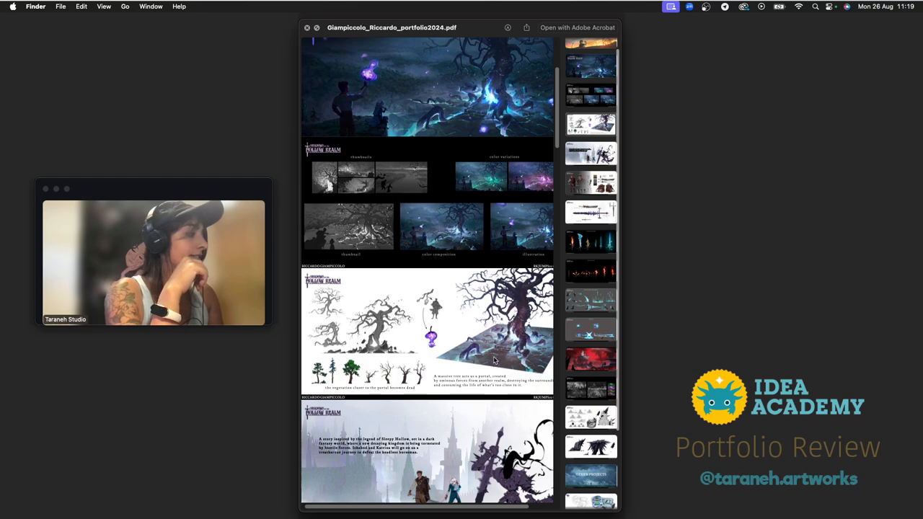
scroll("down", 3)
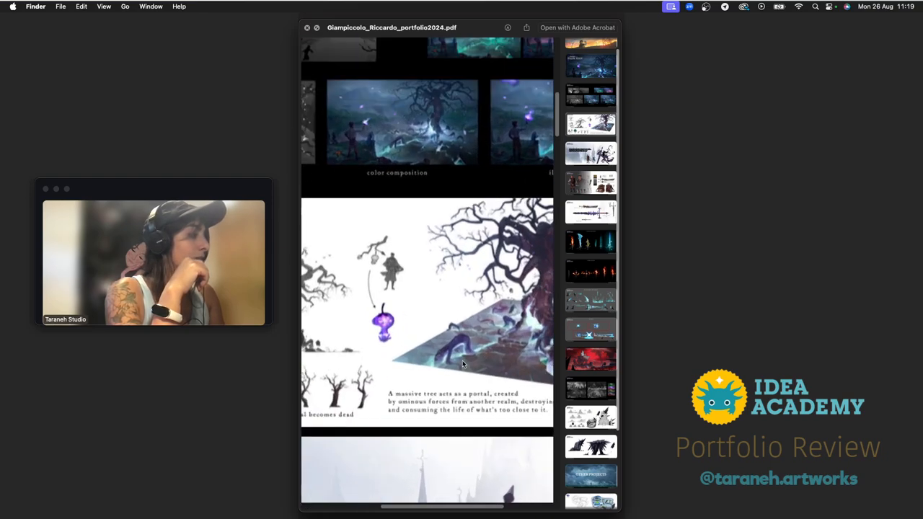
scroll("down", 3)
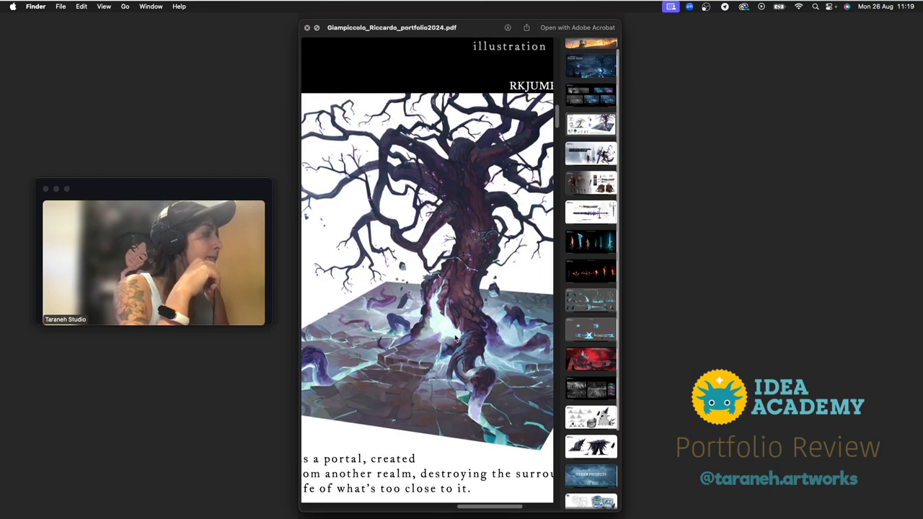
scroll("down", 3)
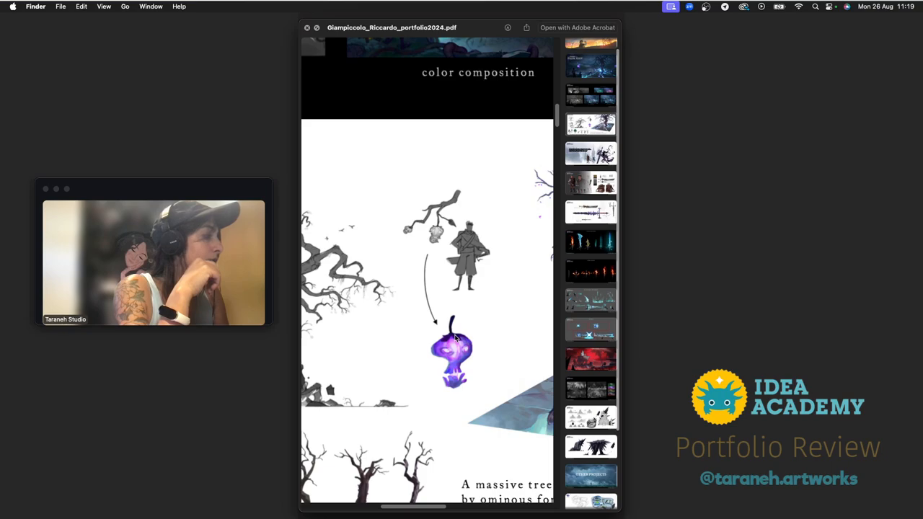
scroll("down", 3)
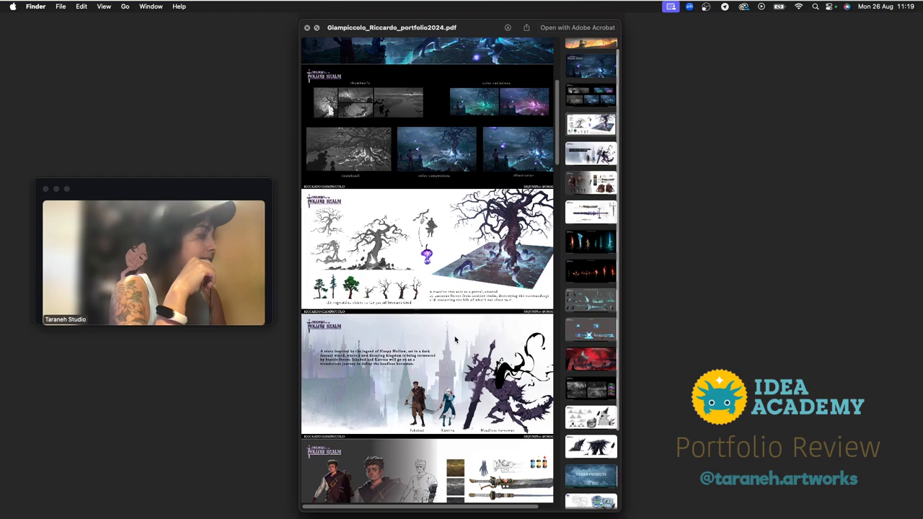
scroll("down", 3)
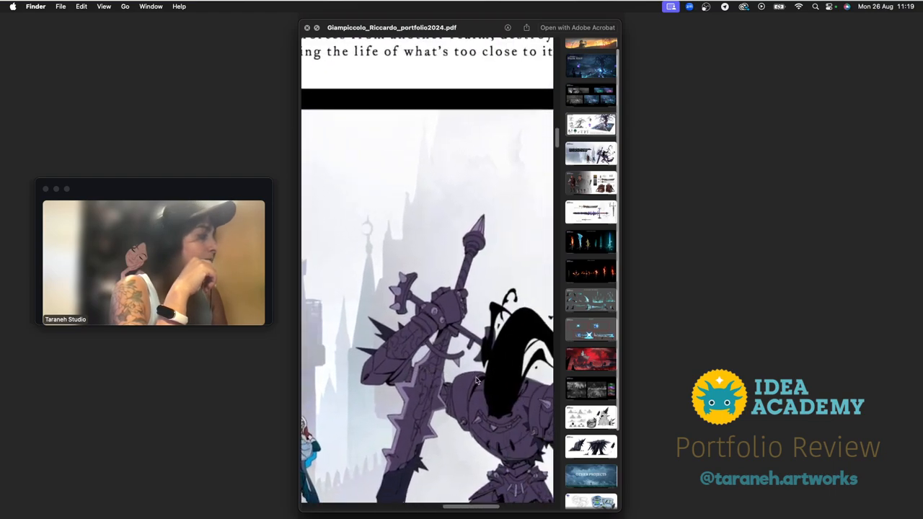
scroll("down", 3)
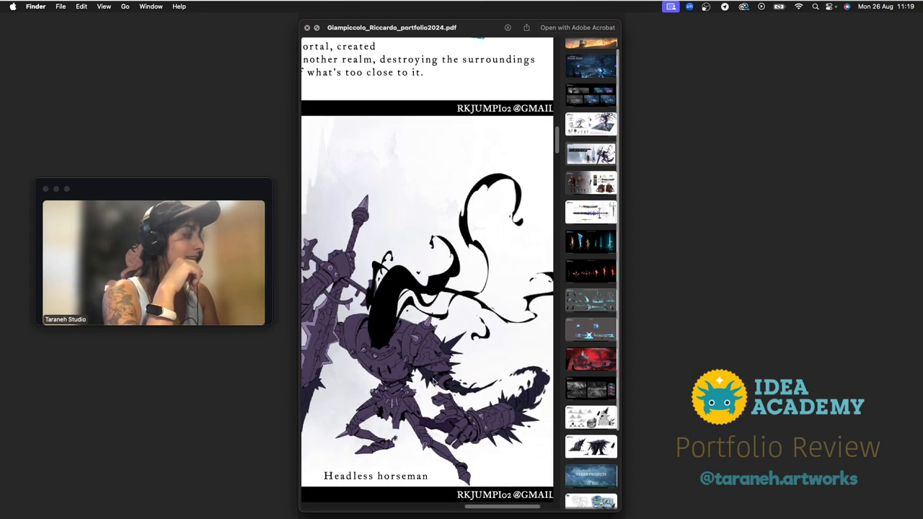
scroll("down", 3)
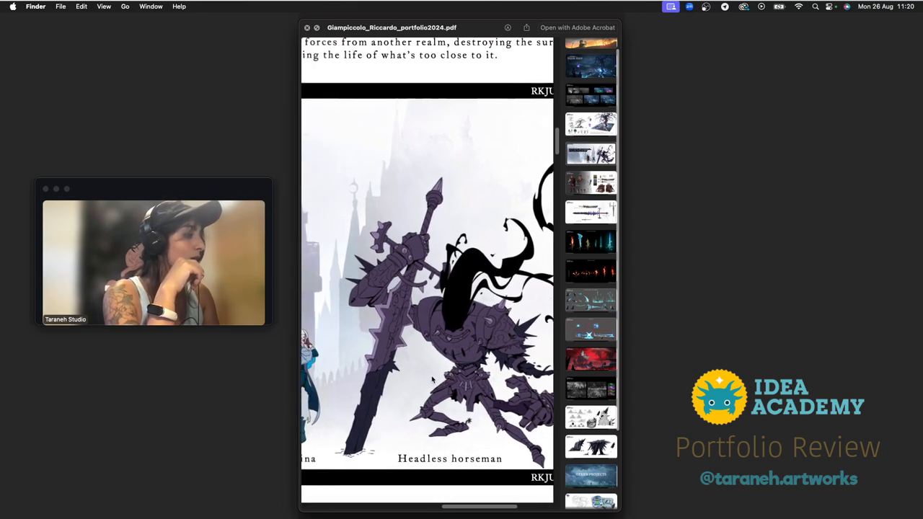
scroll("down", 3)
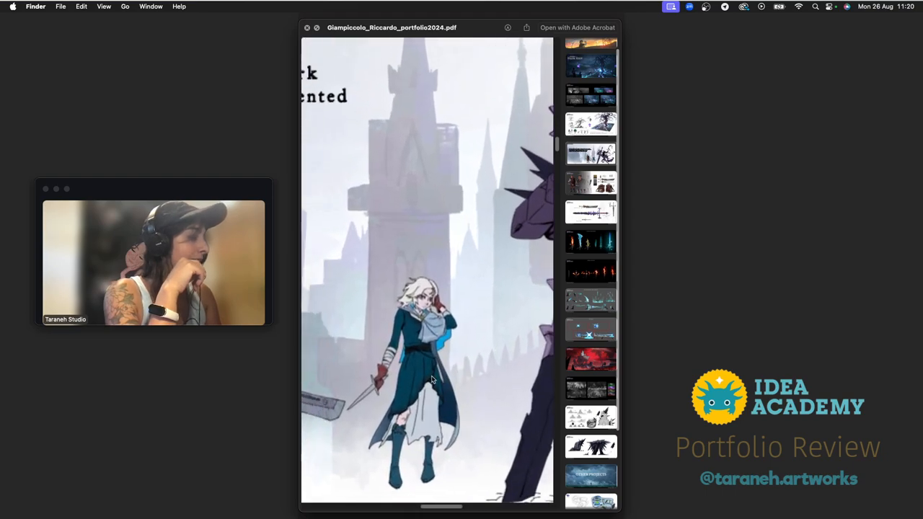
scroll("down", 3)
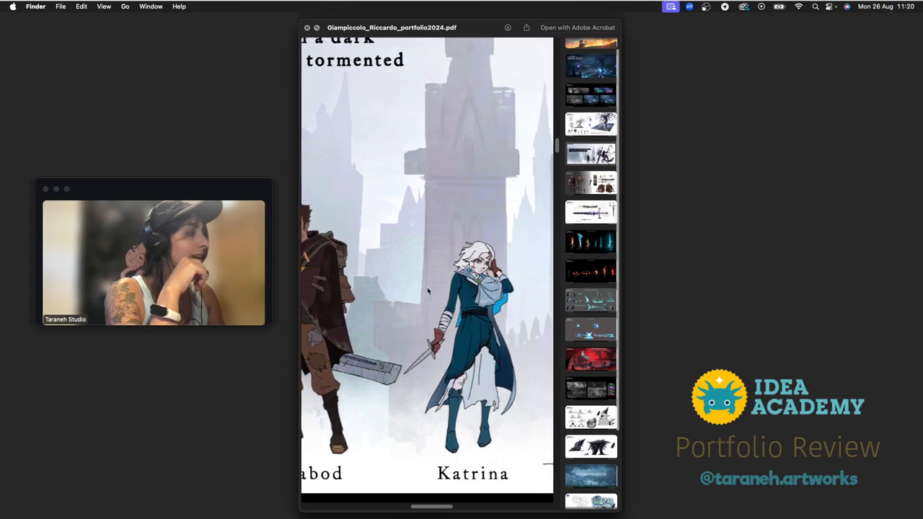
scroll("down", 3)
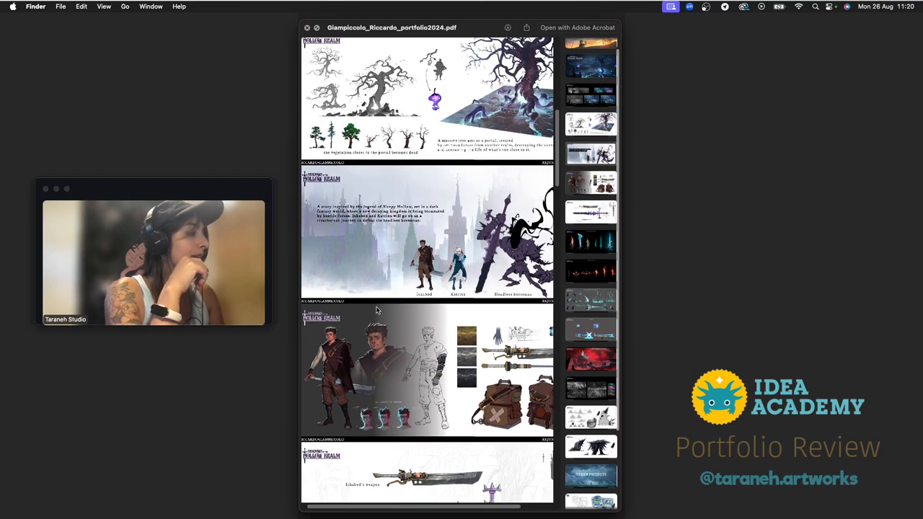
scroll("down", 3)
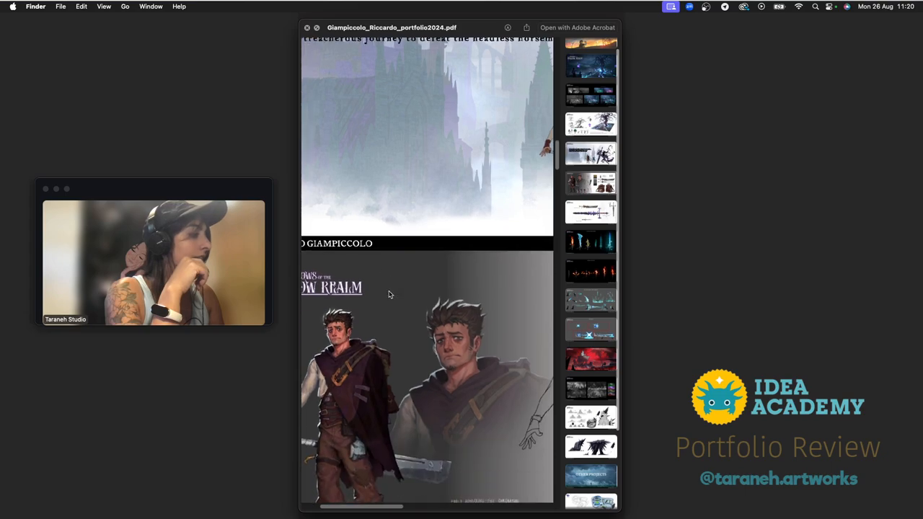
scroll("down", 3)
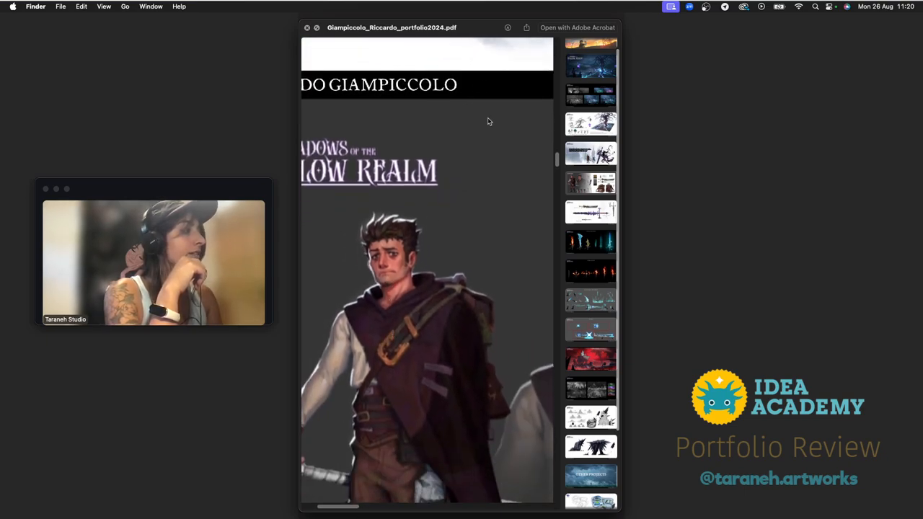
scroll("down", 3)
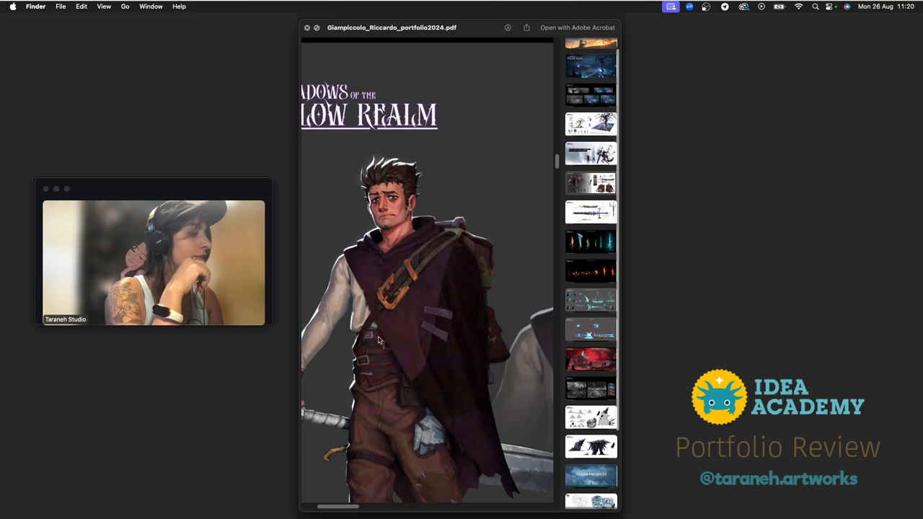
scroll("up", 3)
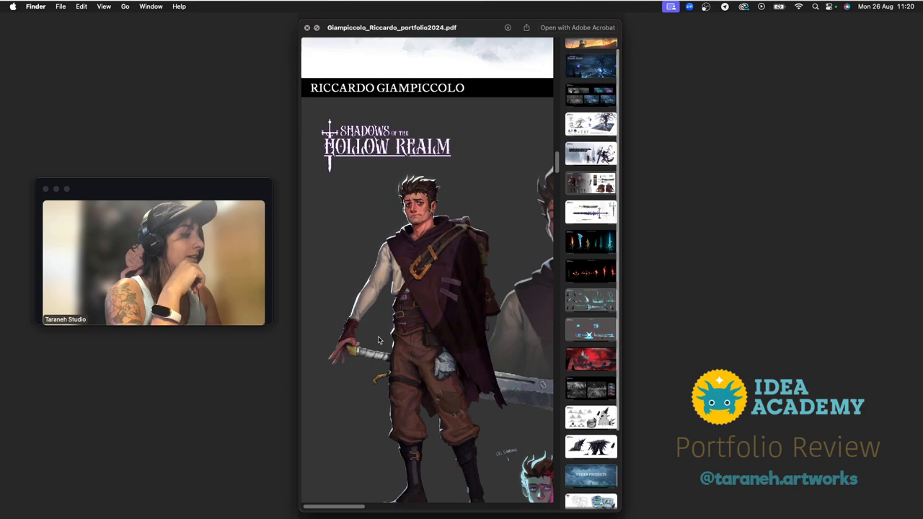
scroll("down", 3)
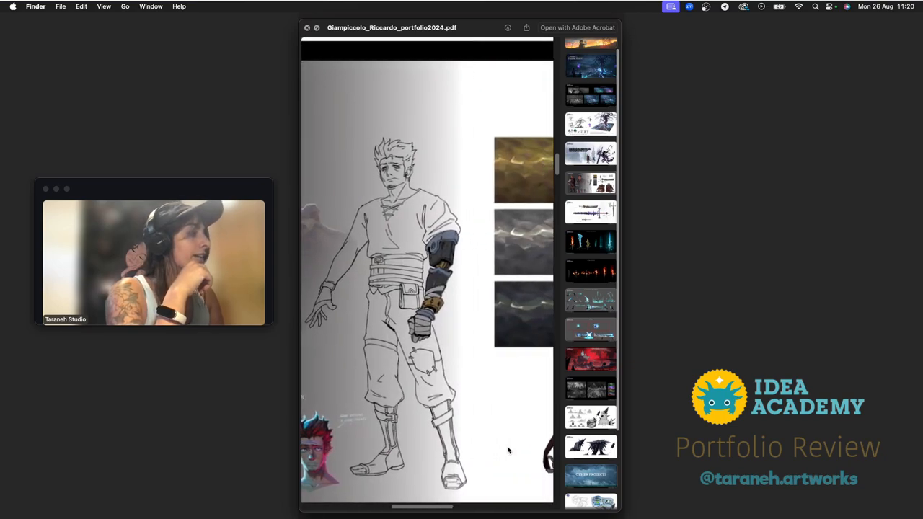
scroll("down", 3)
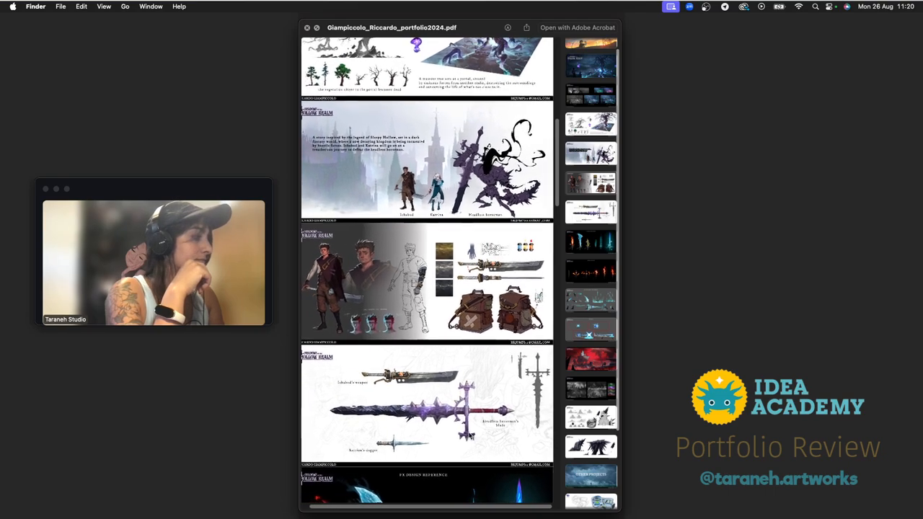
scroll("down", 3)
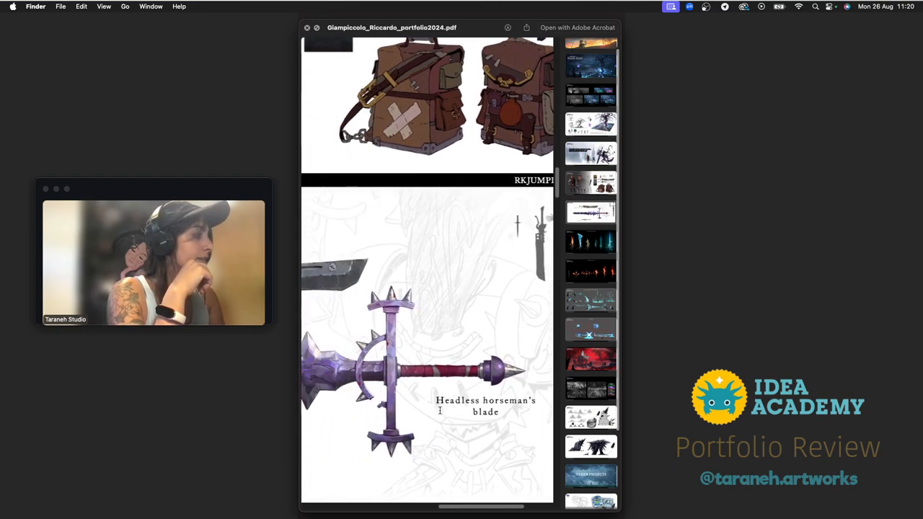
scroll("down", 3)
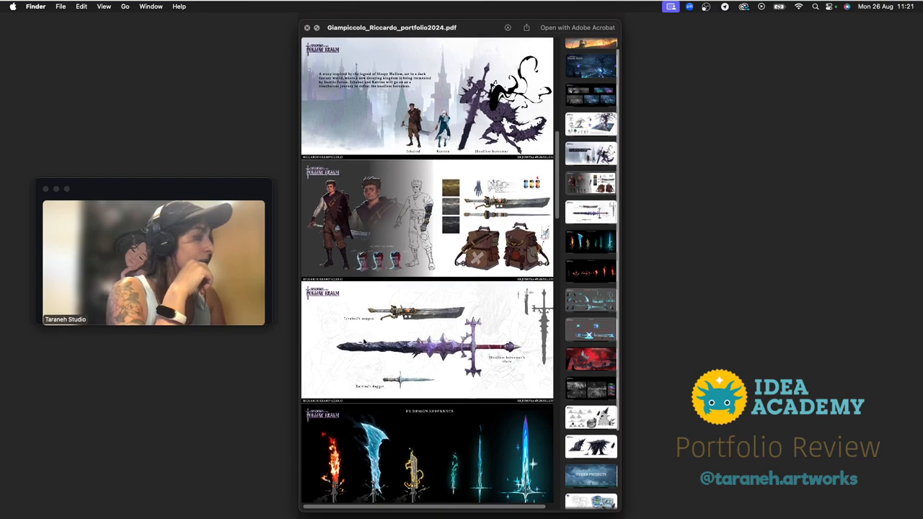
scroll("down", 3)
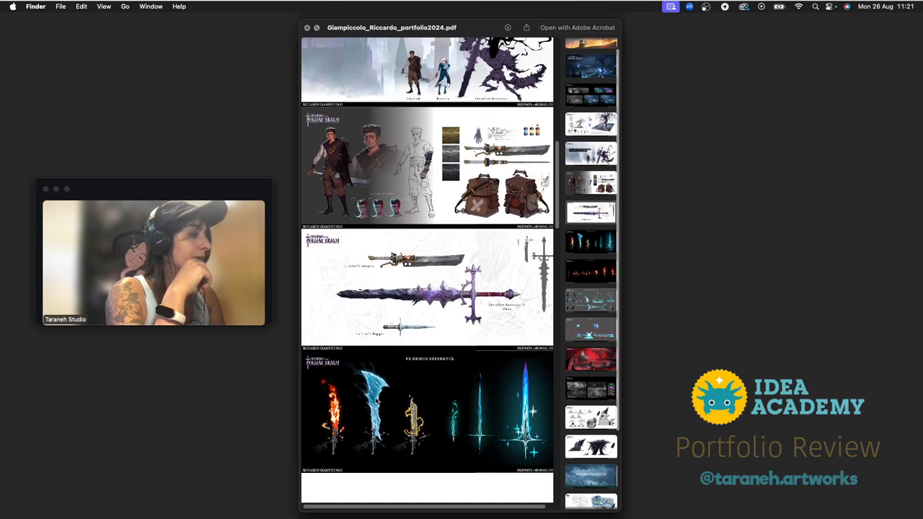
scroll("down", 3)
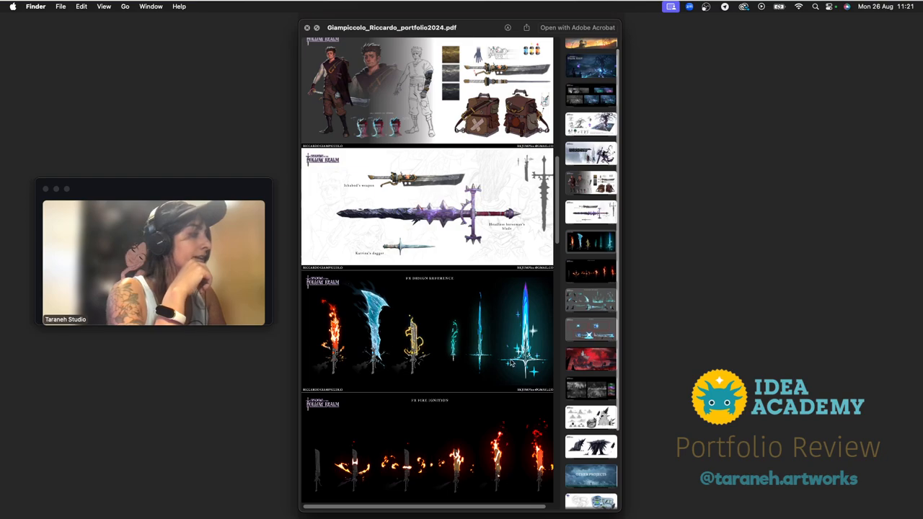
scroll("down", 3)
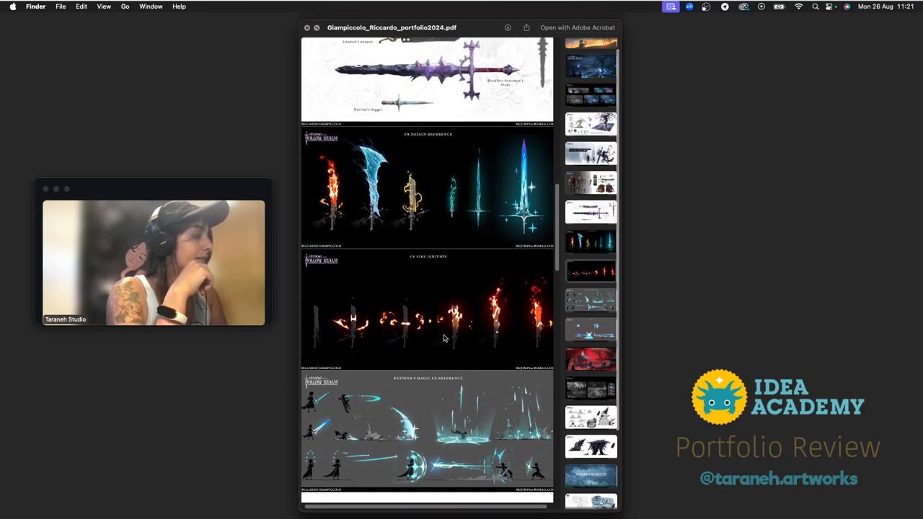
scroll("down", 3)
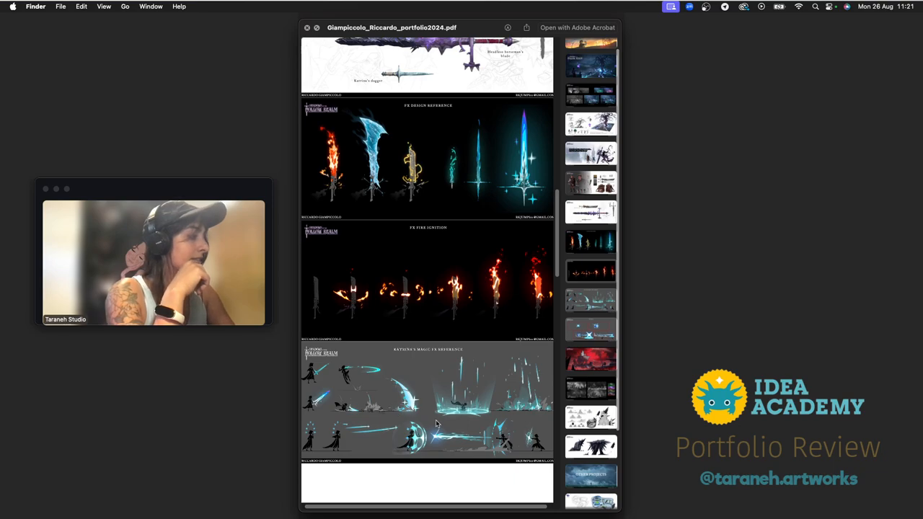
scroll("down", 3)
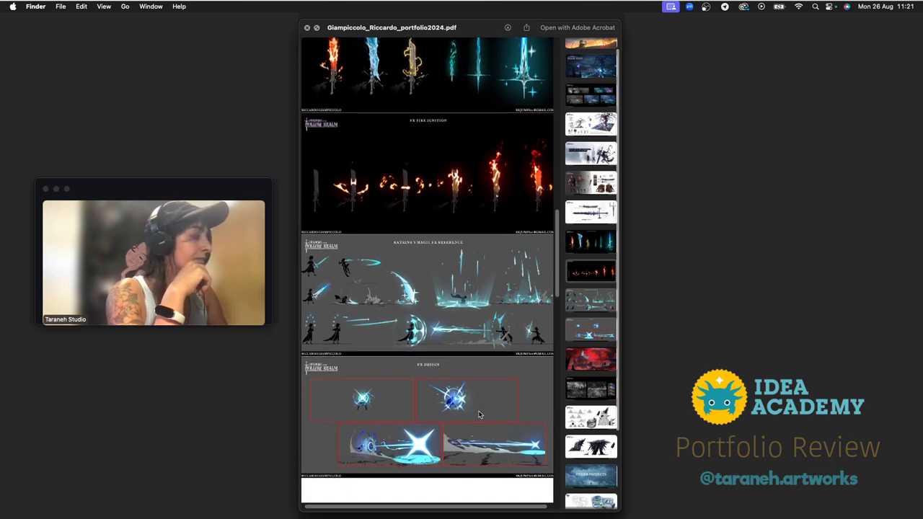
scroll("down", 3)
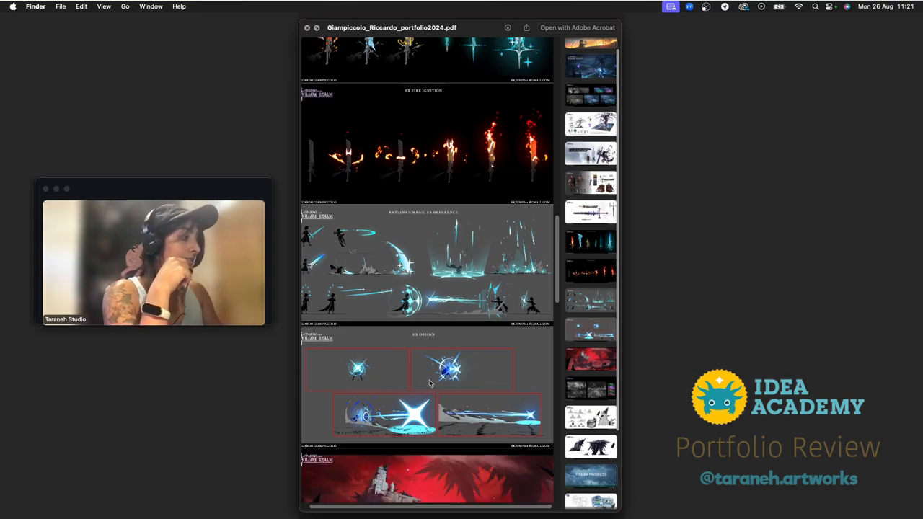
scroll("down", 3)
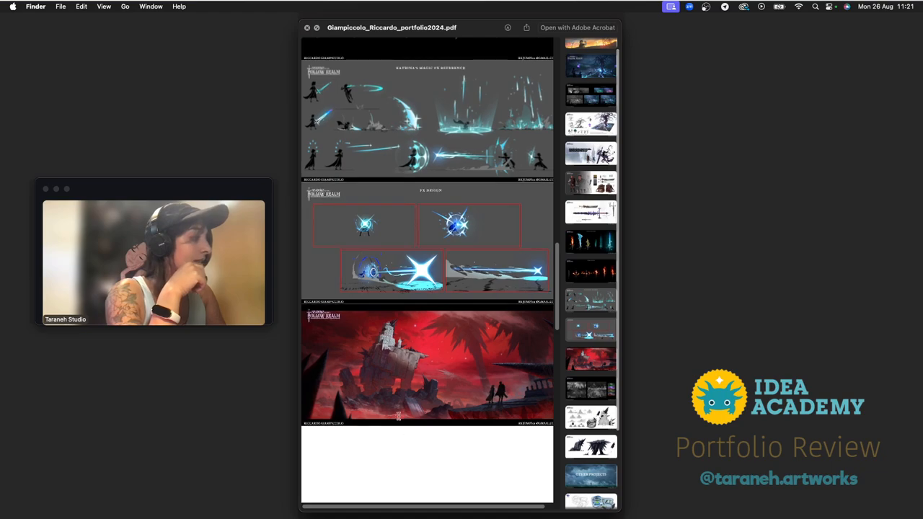
scroll("down", 3)
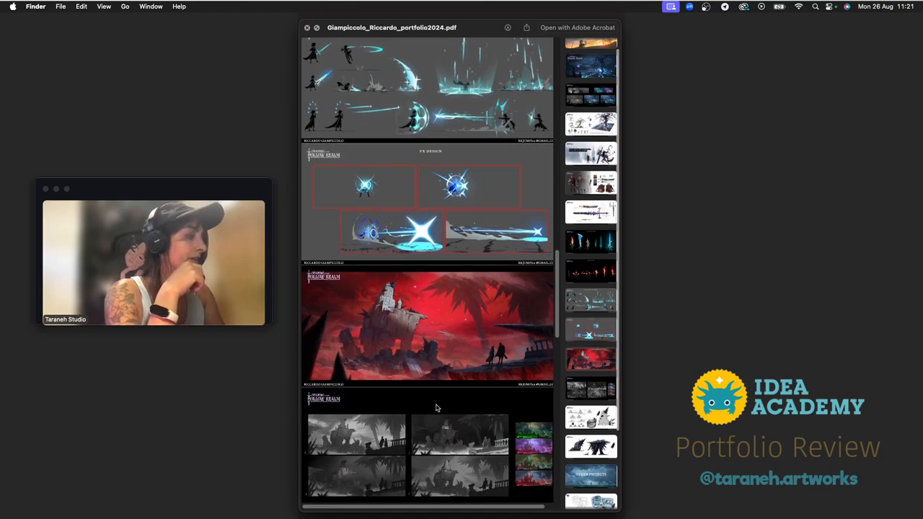
scroll("down", 3)
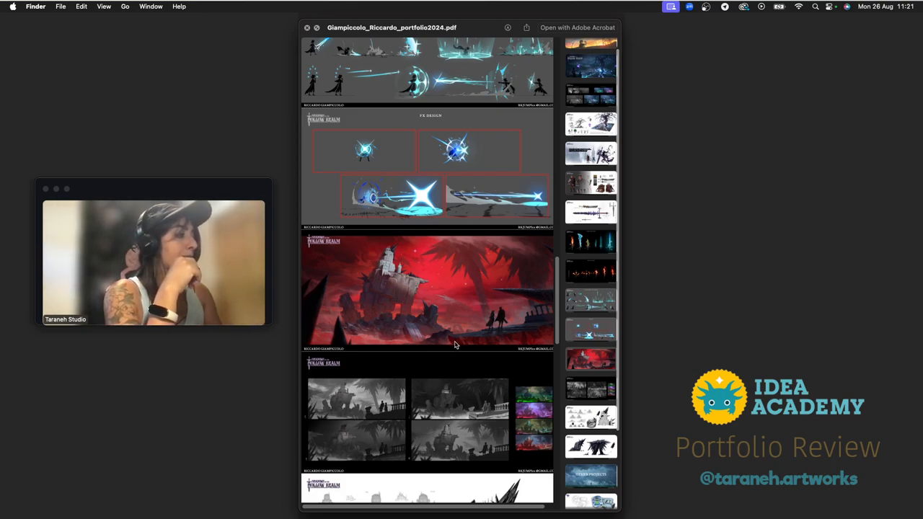
scroll("up", 3)
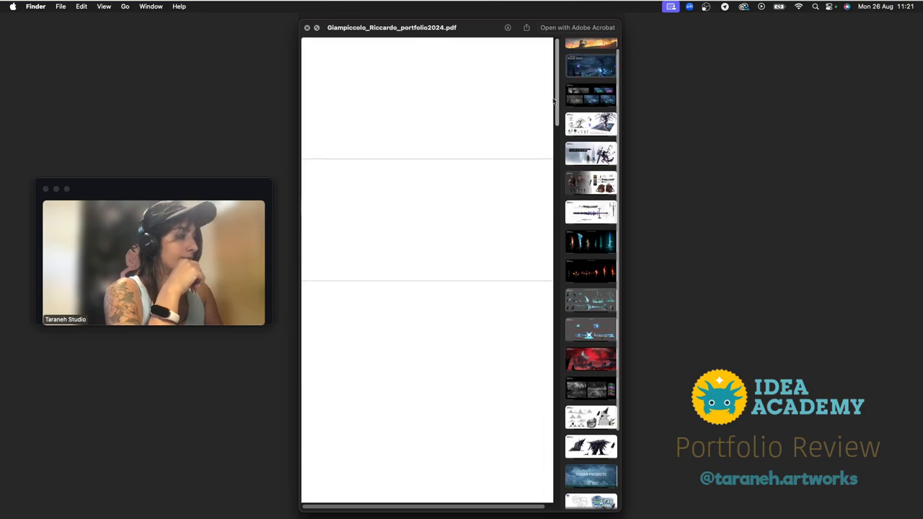
mouse_move(468, 239)
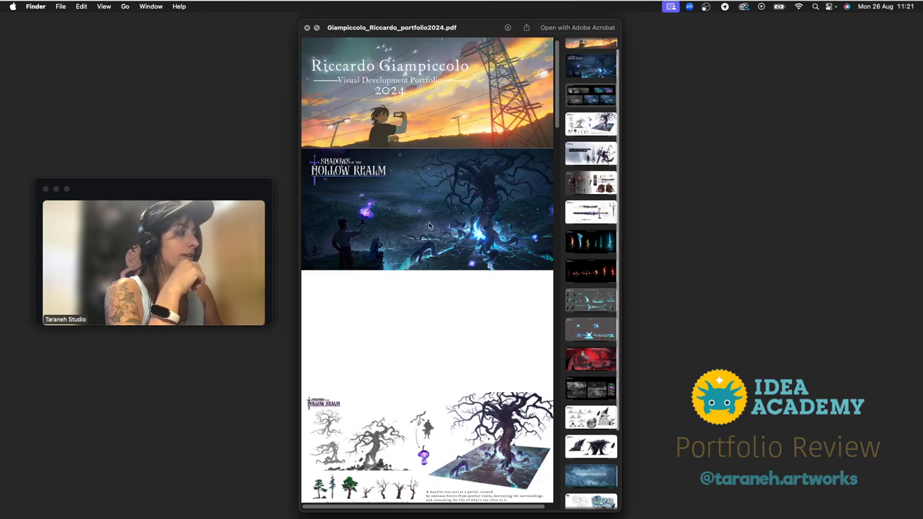
scroll("down", 3)
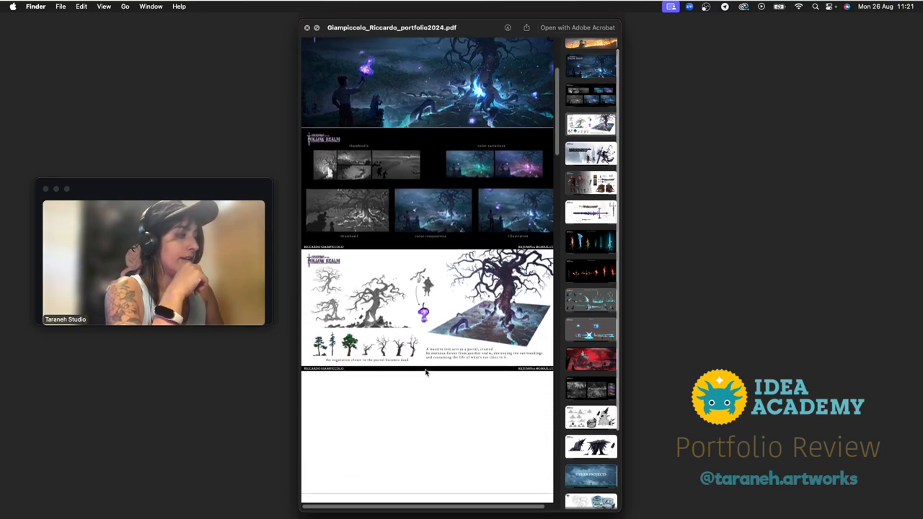
scroll("down", 3)
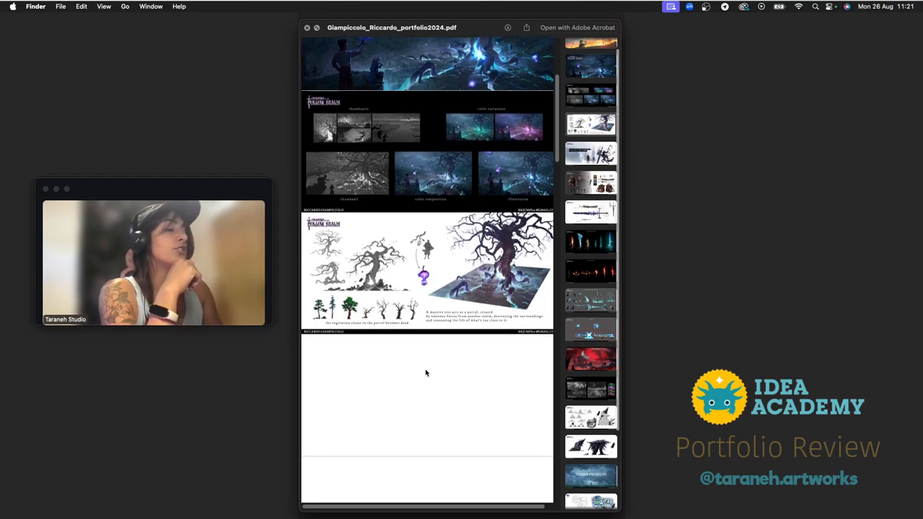
scroll("down", 3)
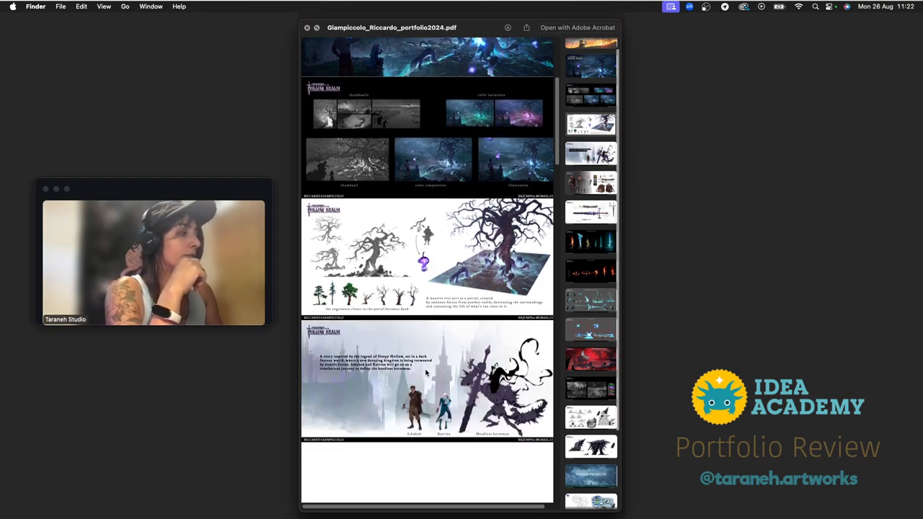
scroll("down", 3)
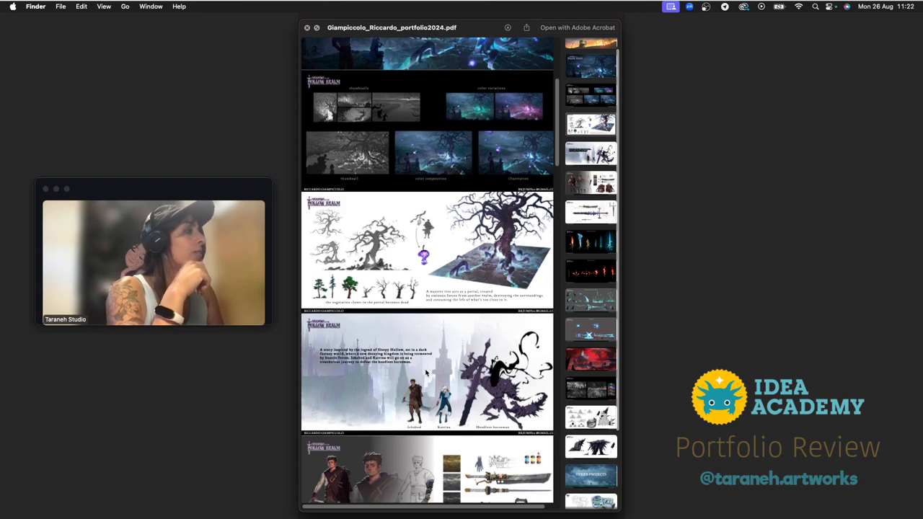
scroll("down", 3)
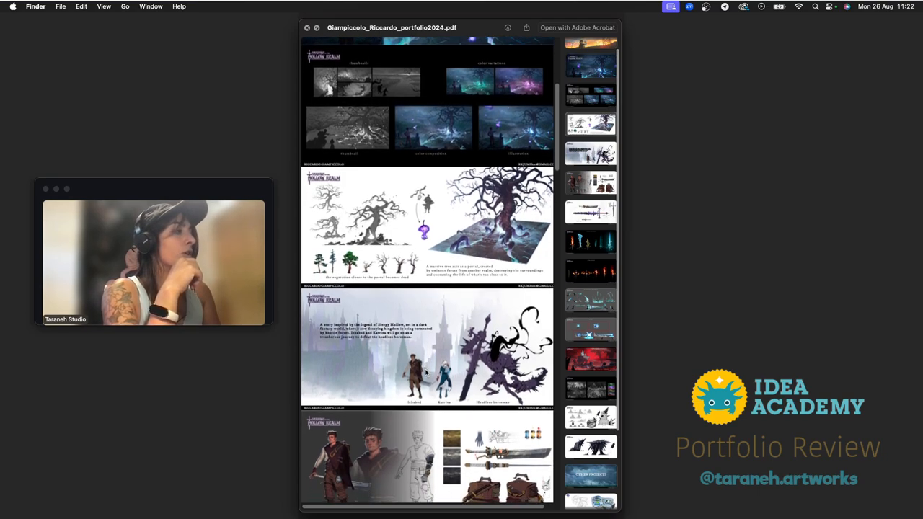
scroll("up", 3)
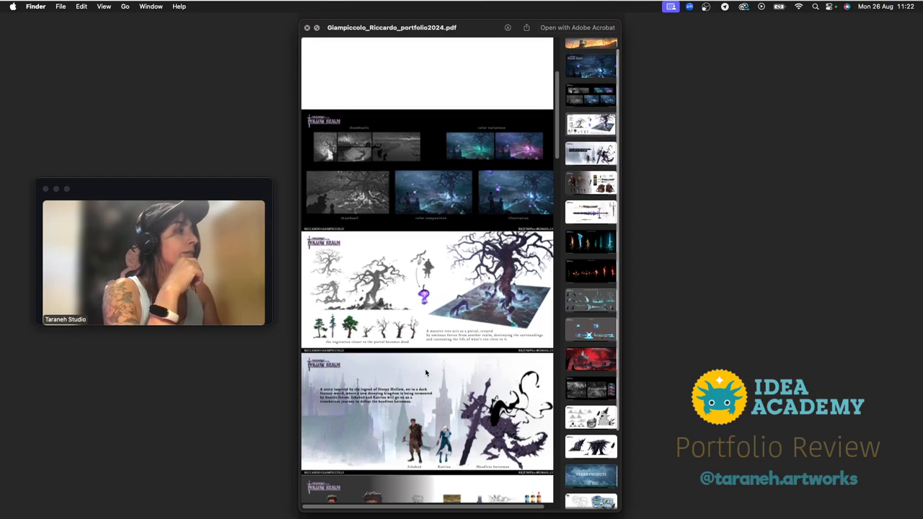
scroll("down", 3)
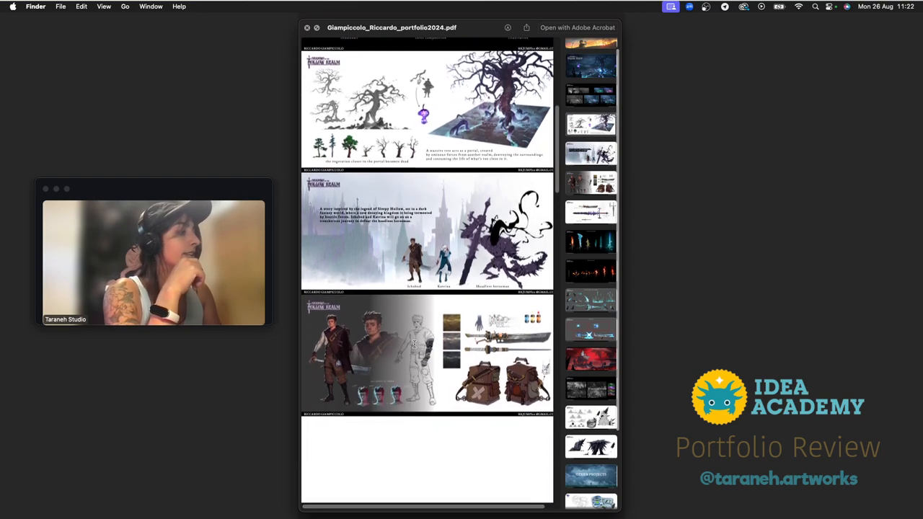
scroll("down", 3)
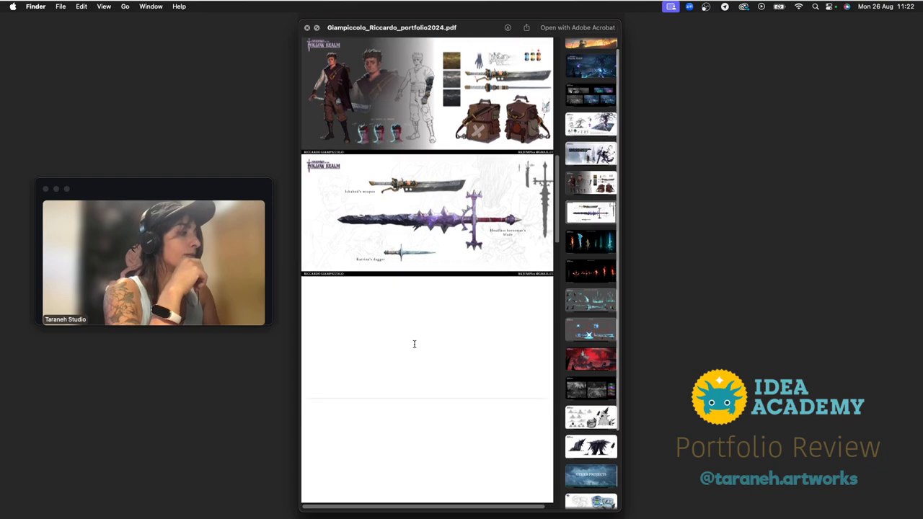
scroll("down", 3)
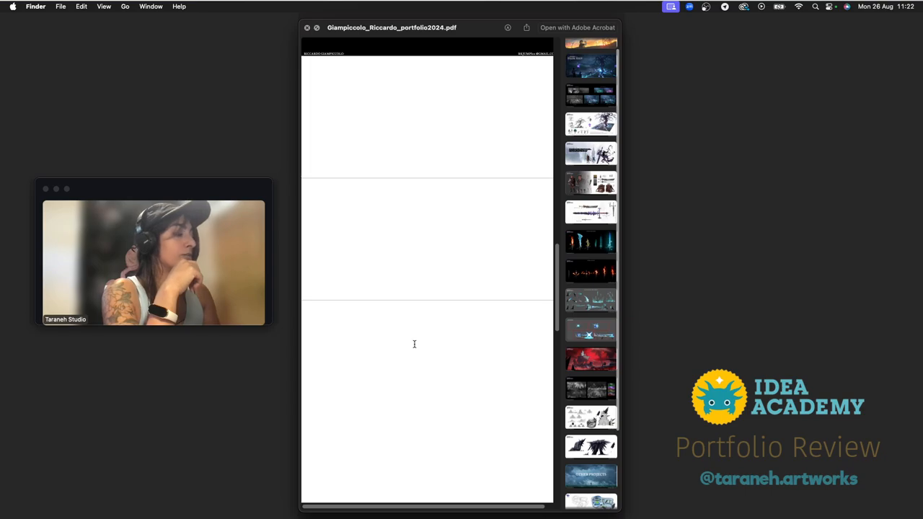
scroll("down", 3)
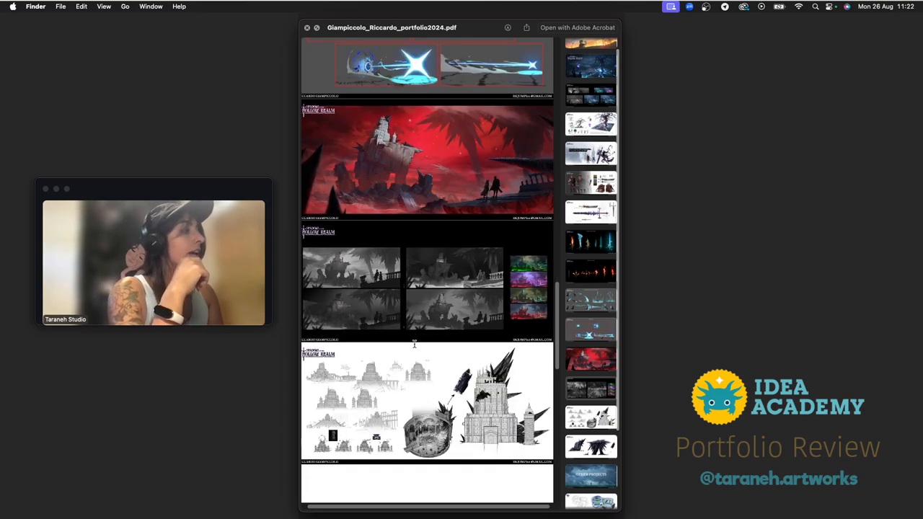
scroll("down", 3)
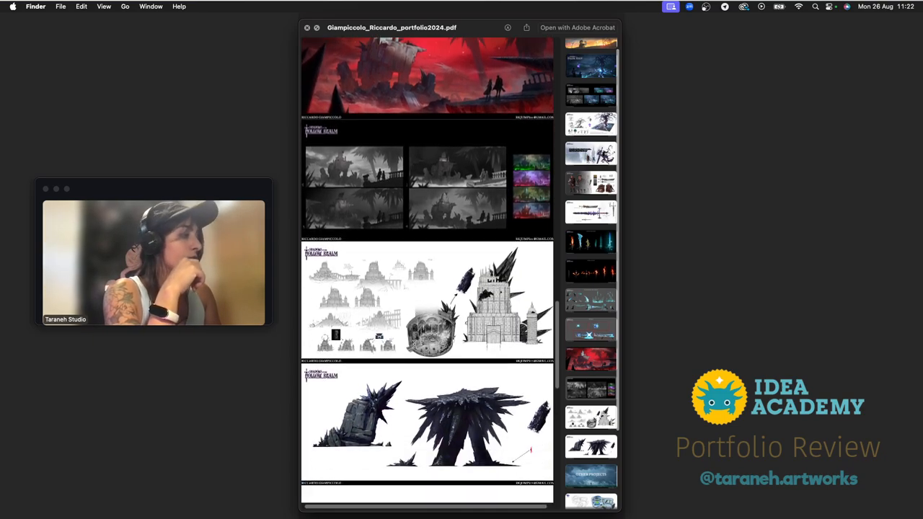
scroll("down", 3)
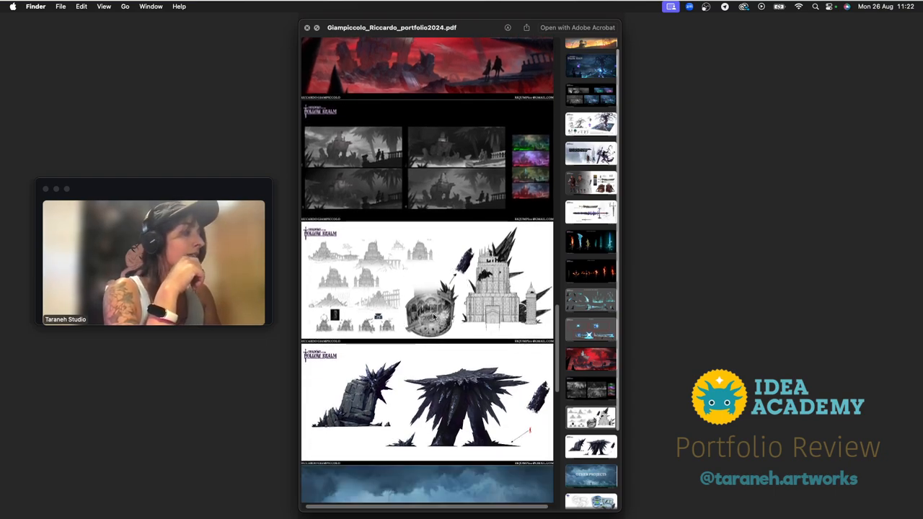
scroll("down", 3)
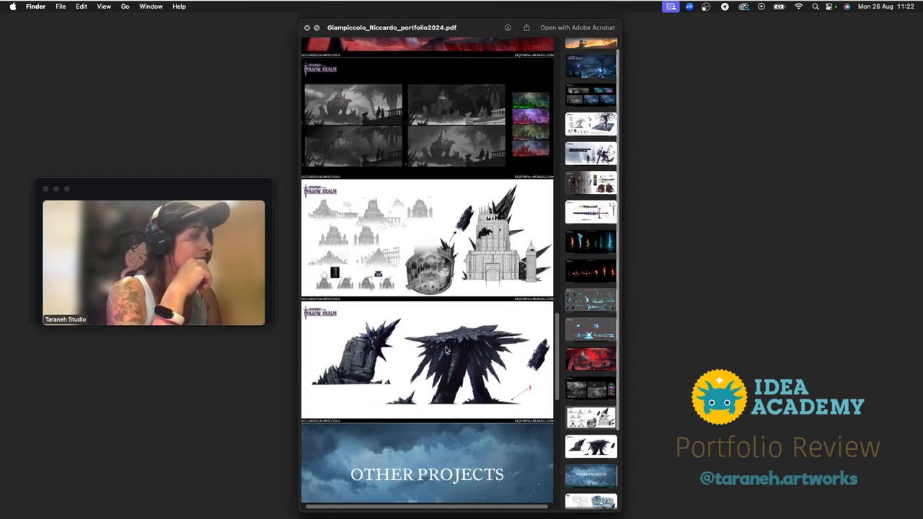
scroll("down", 3)
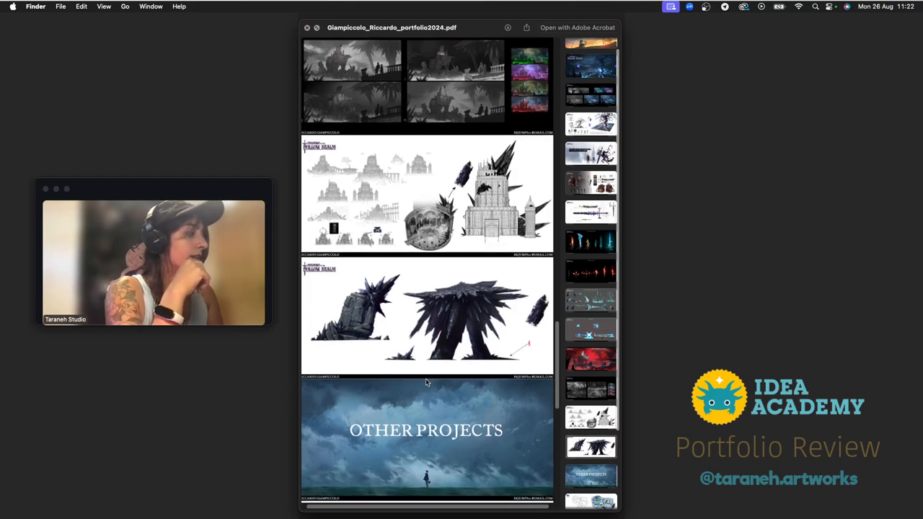
scroll("down", 3)
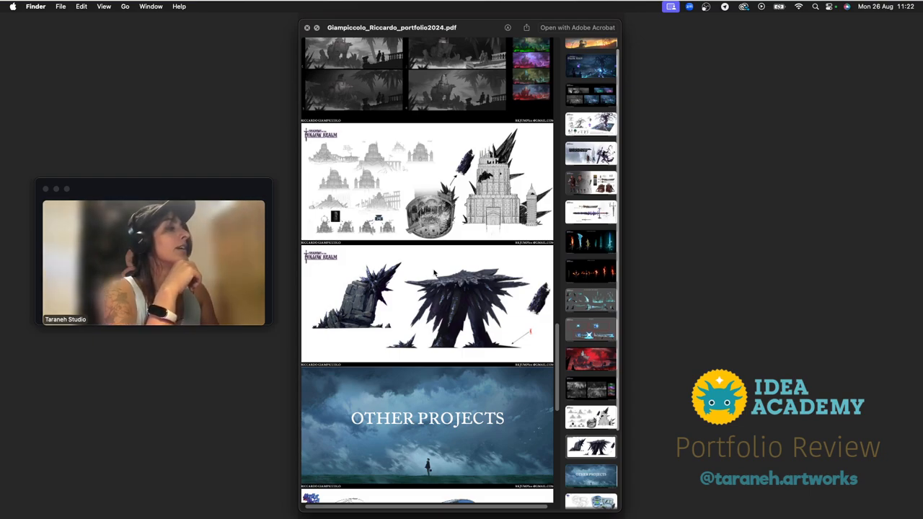
scroll("down", 3)
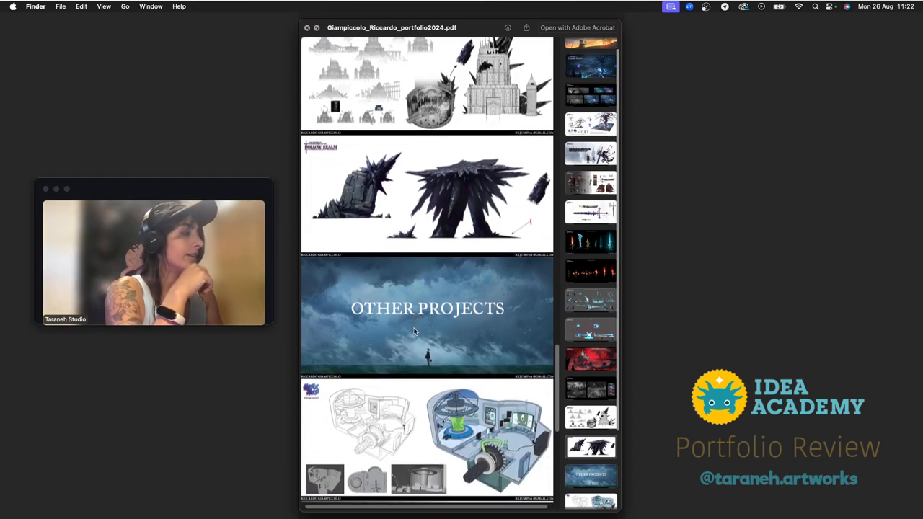
scroll("down", 3)
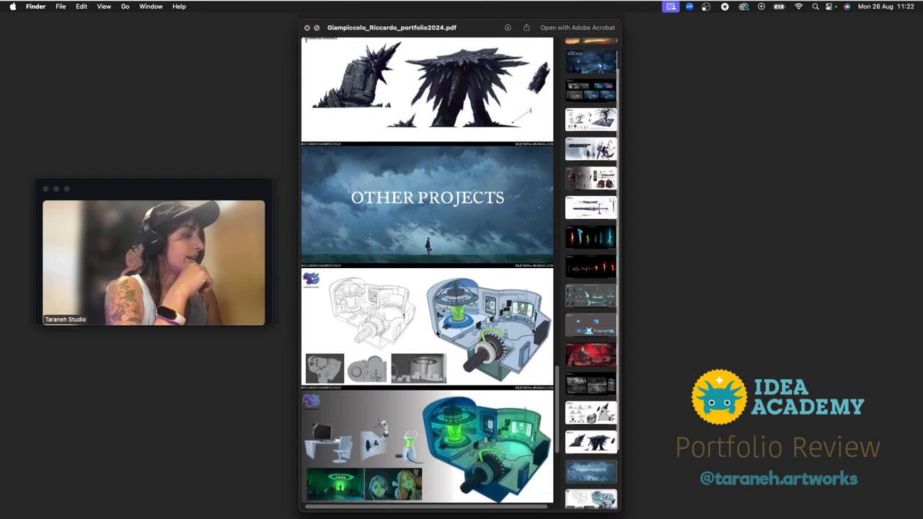
scroll("down", 3)
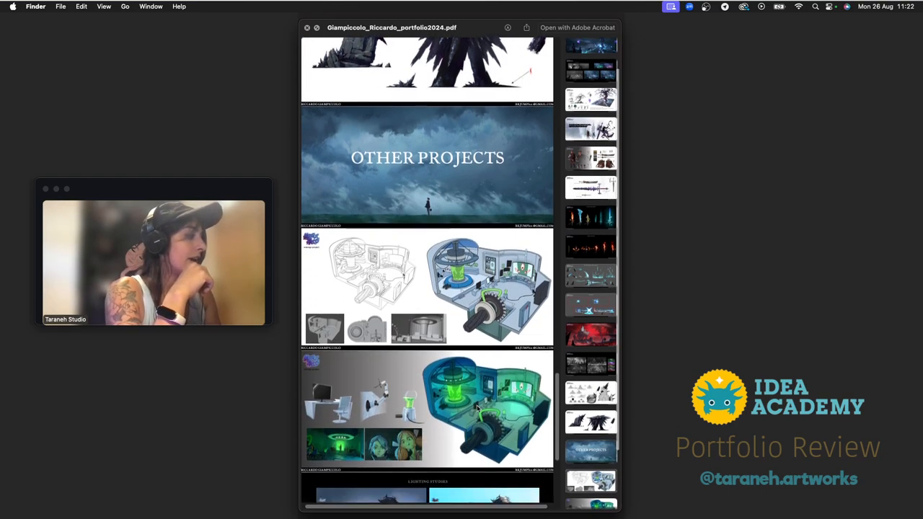
scroll("down", 3)
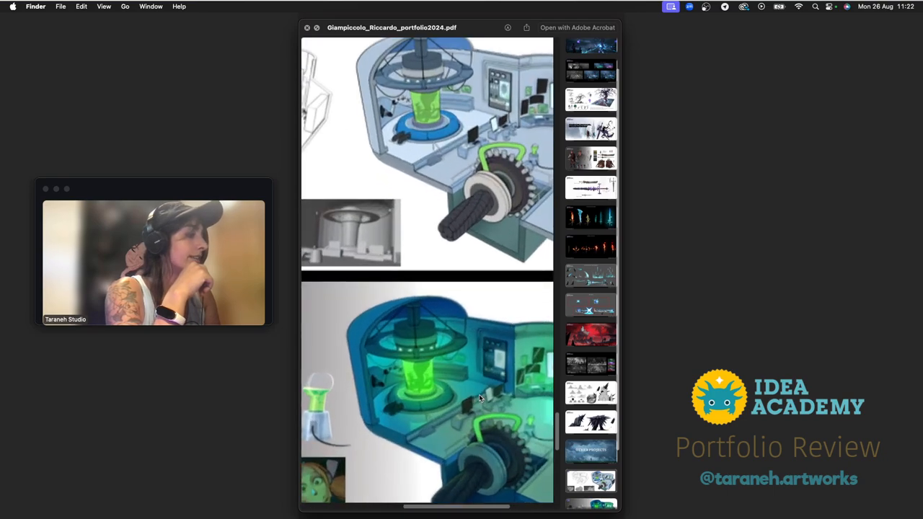
scroll("down", 3)
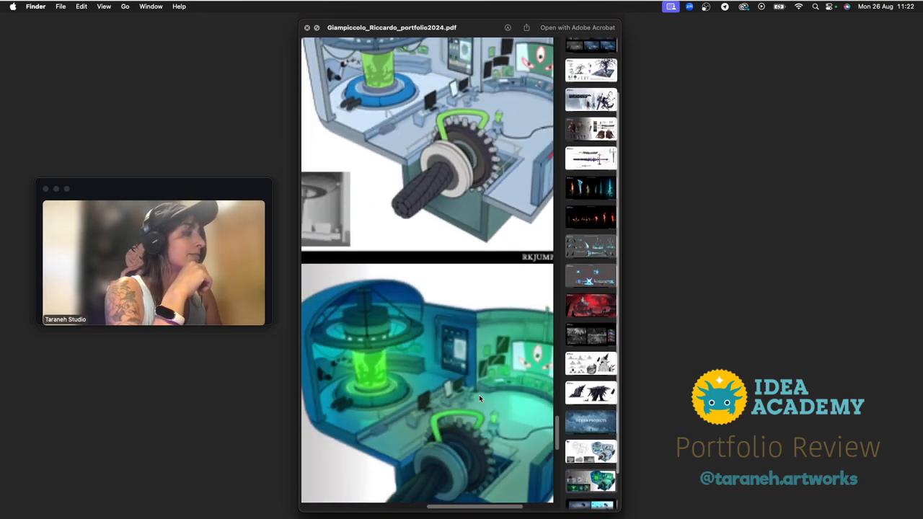
scroll("up", 3)
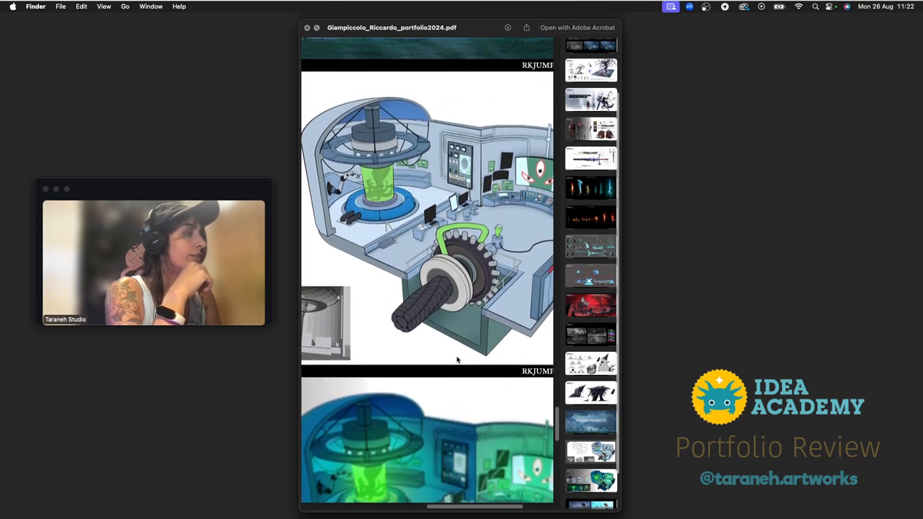
scroll("down", 3)
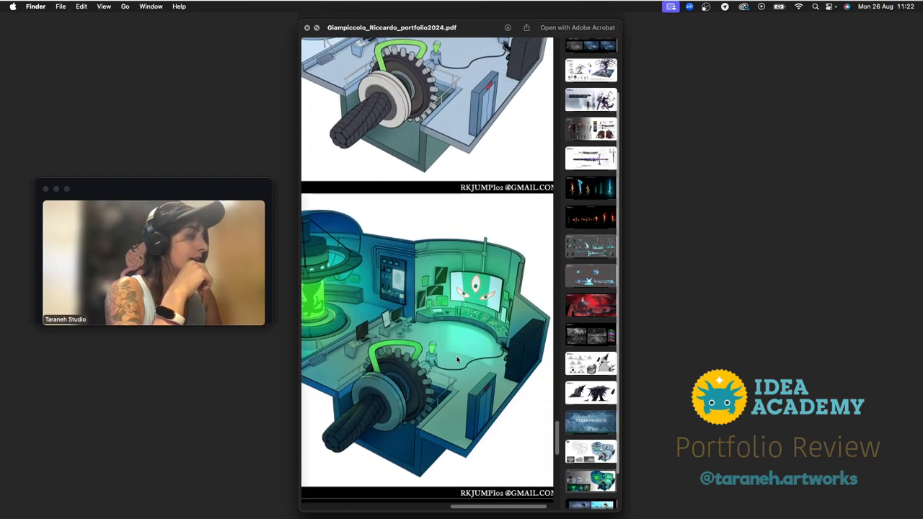
scroll("down", 3)
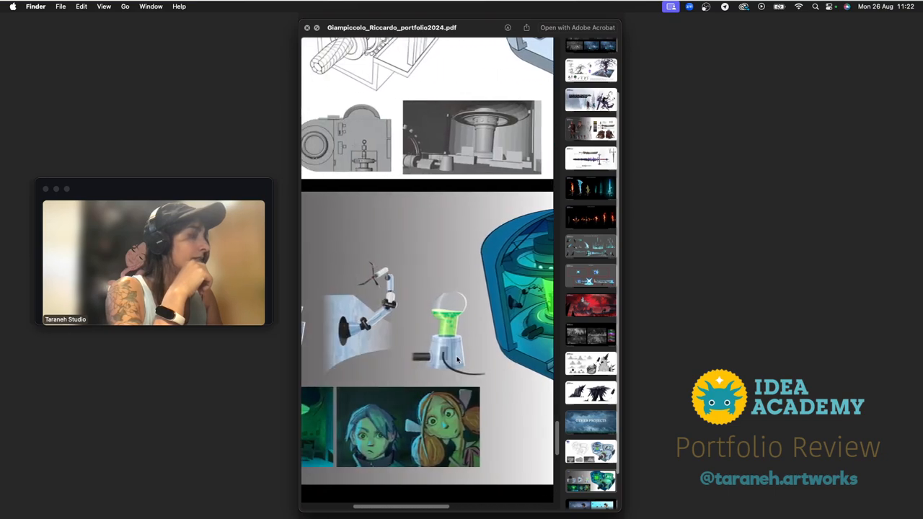
scroll("up", 3)
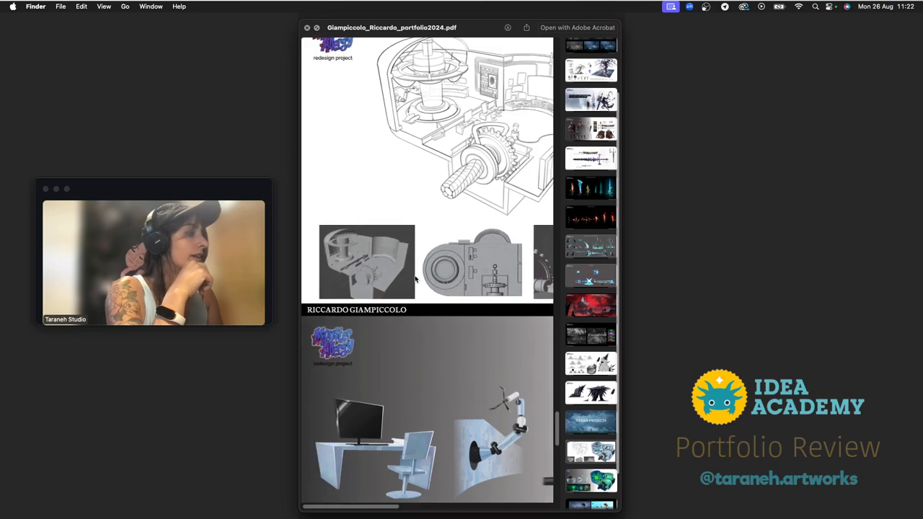
scroll("down", 3)
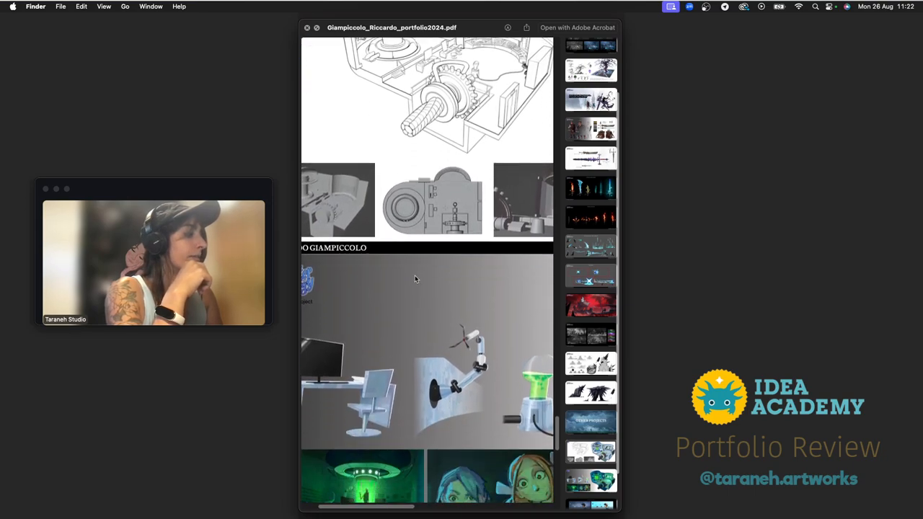
scroll("down", 3)
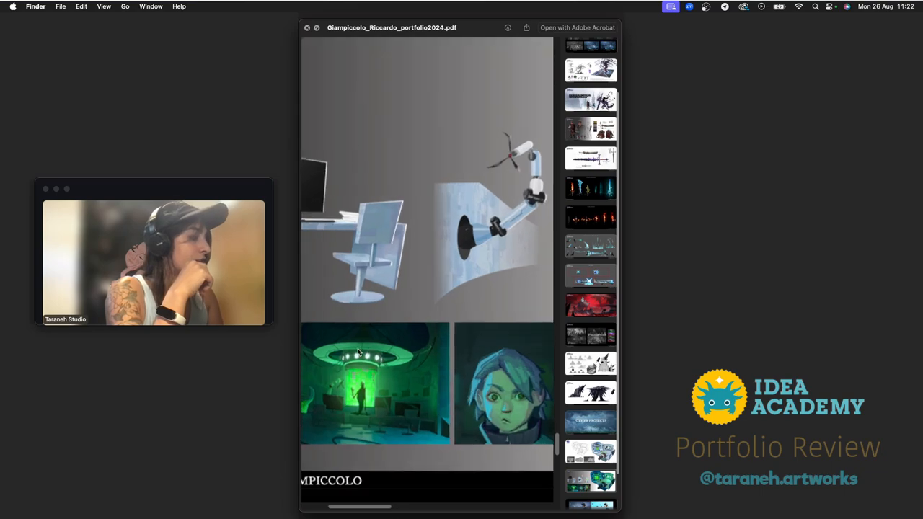
scroll("down", 3)
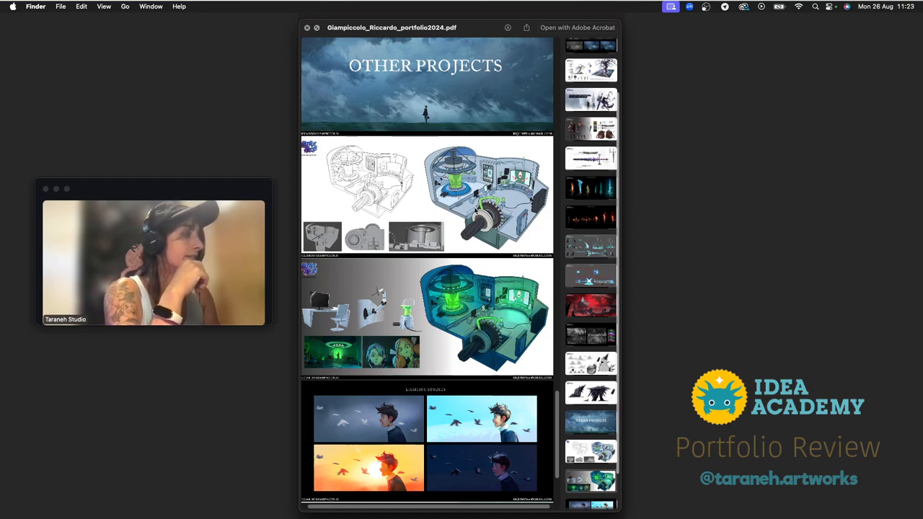
scroll("down", 3)
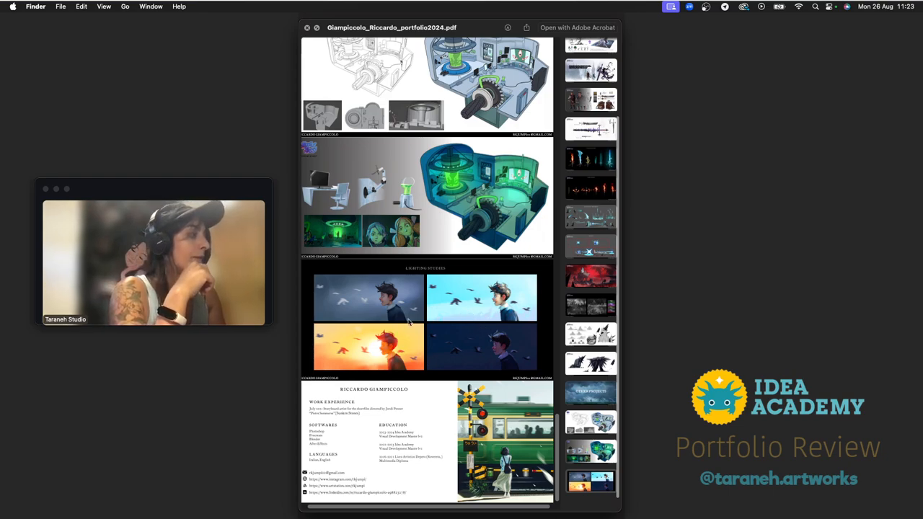
mouse_move(446, 353)
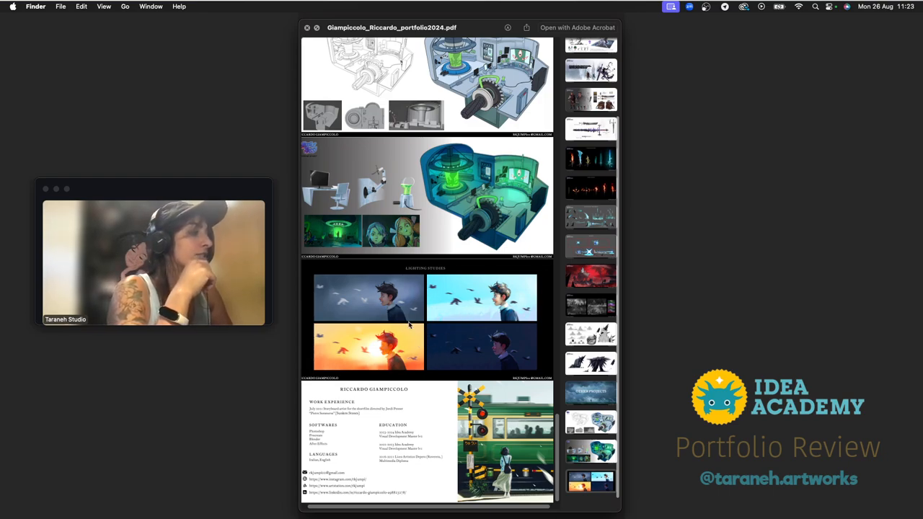
scroll("down", 3)
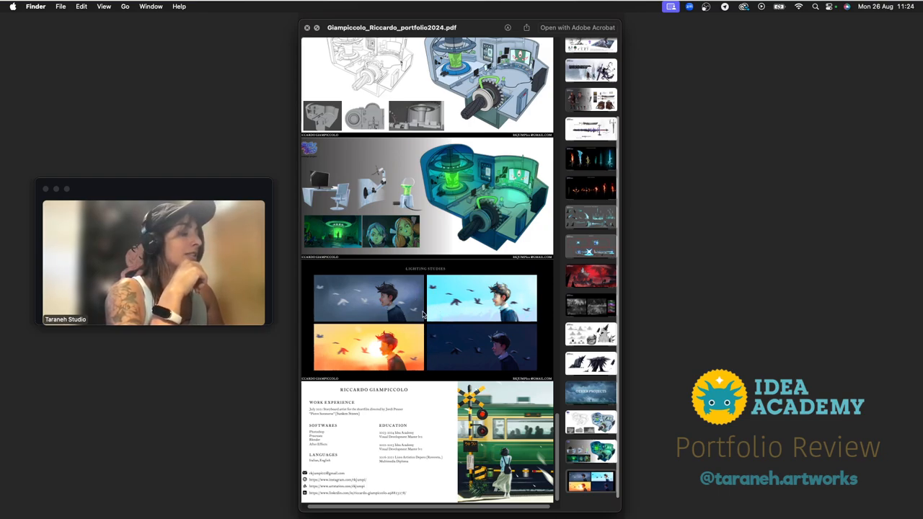
mouse_move(386, 319)
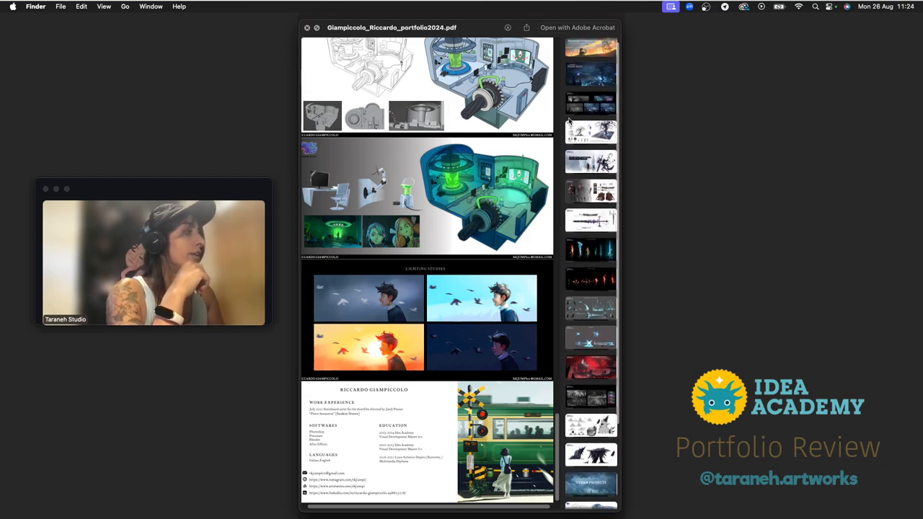
scroll("down", 3)
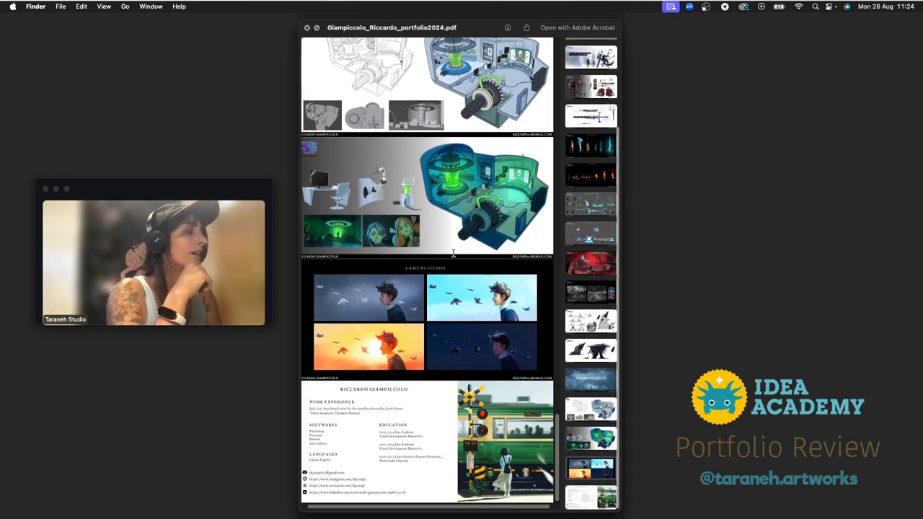
scroll("up", 3)
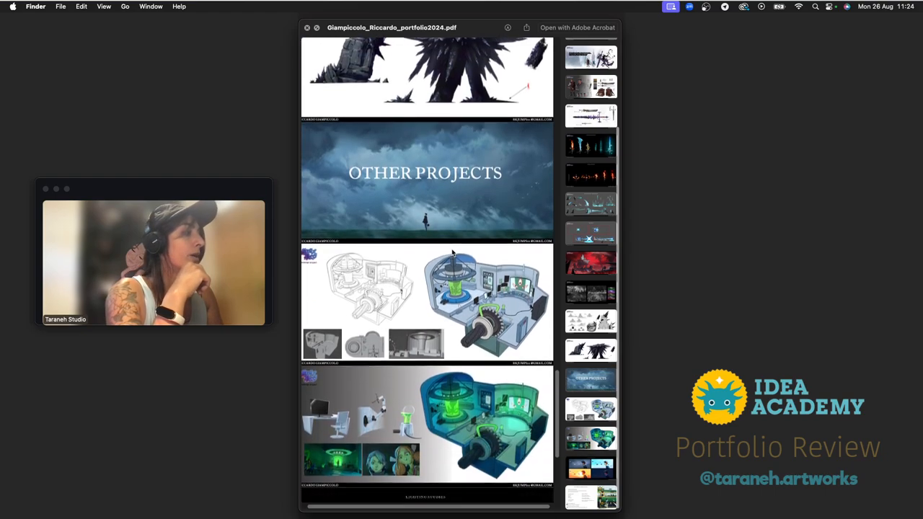
scroll("down", 3)
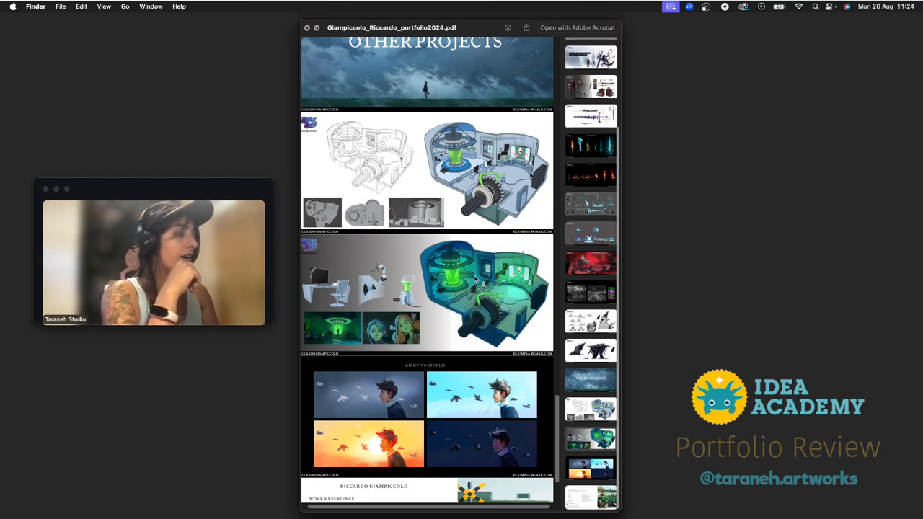
scroll("down", 3)
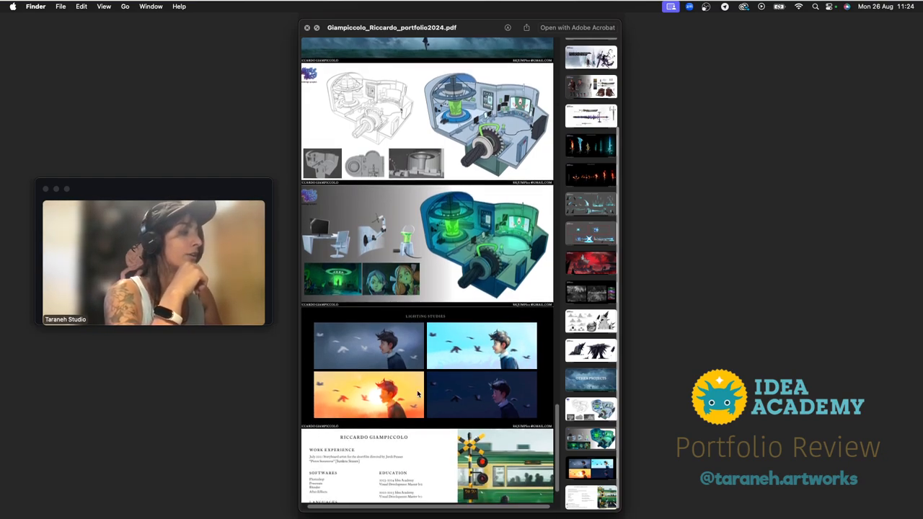
scroll("down", 3)
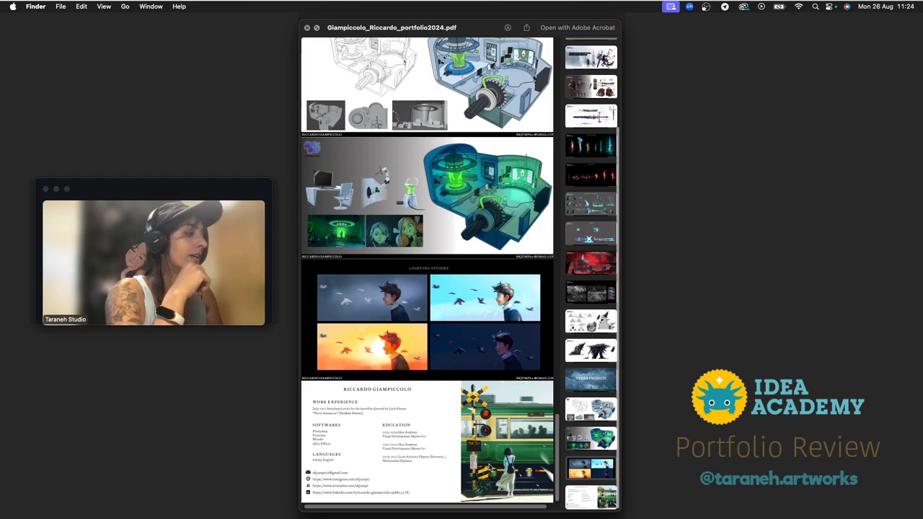
scroll("up", 3)
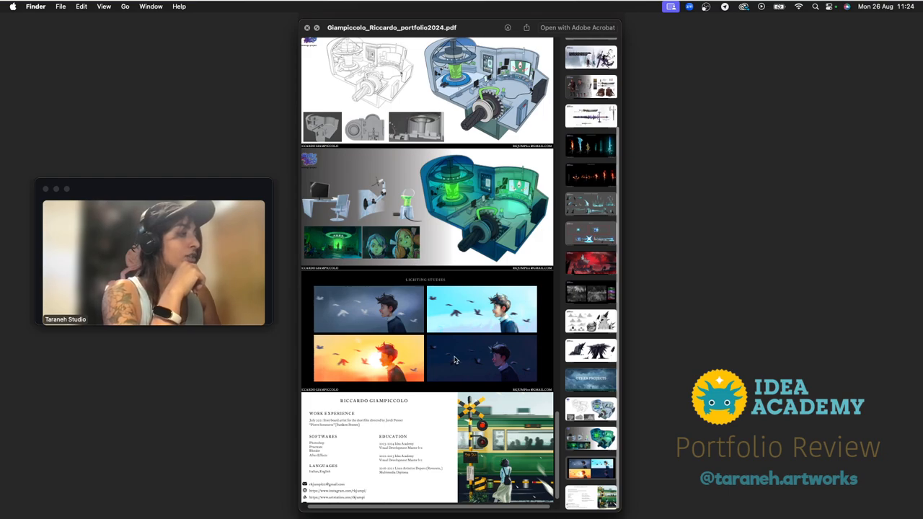
mouse_move(418, 320)
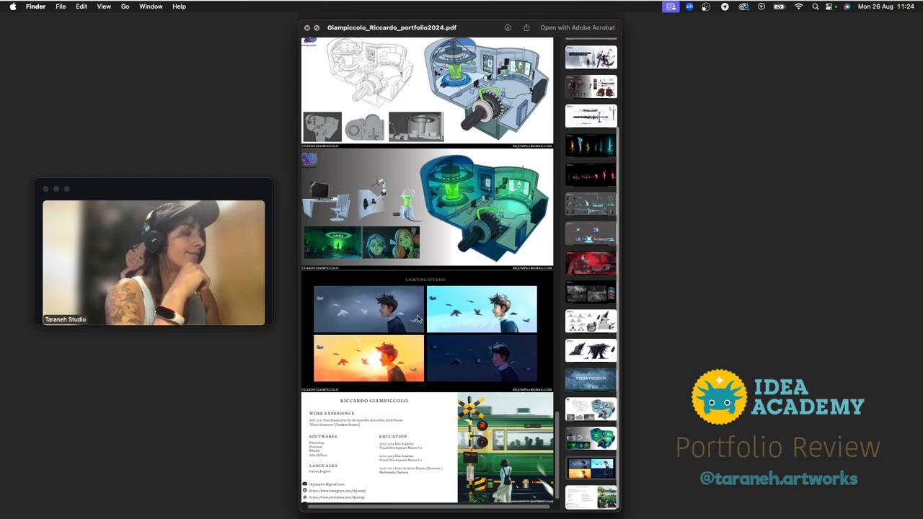
mouse_move(426, 340)
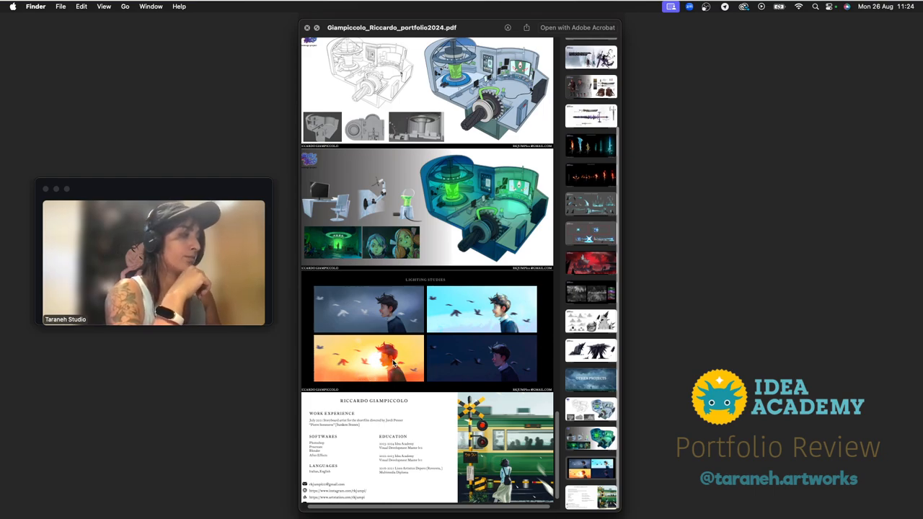
scroll("down", 3)
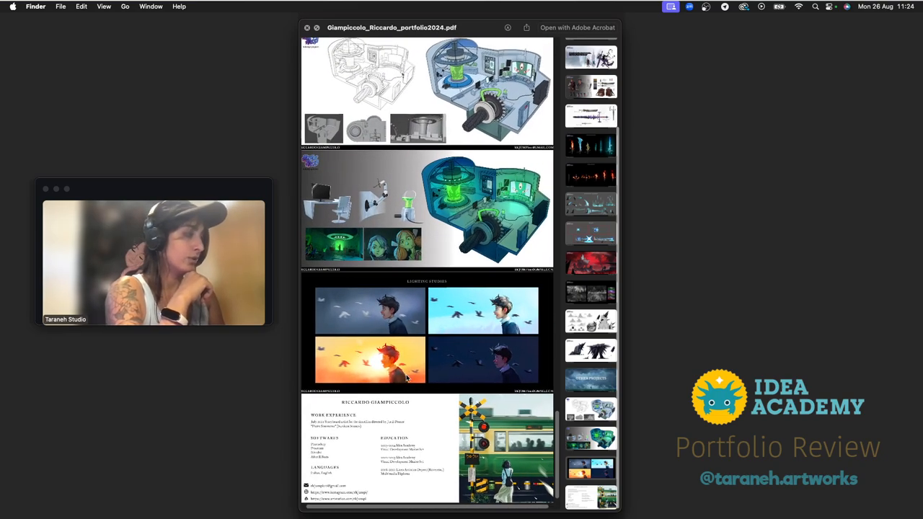
scroll("down", 3)
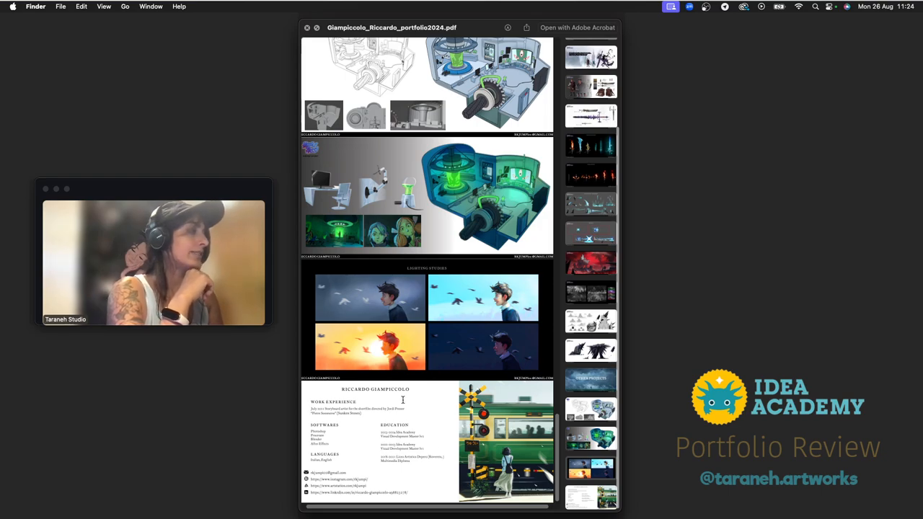
scroll("down", 3)
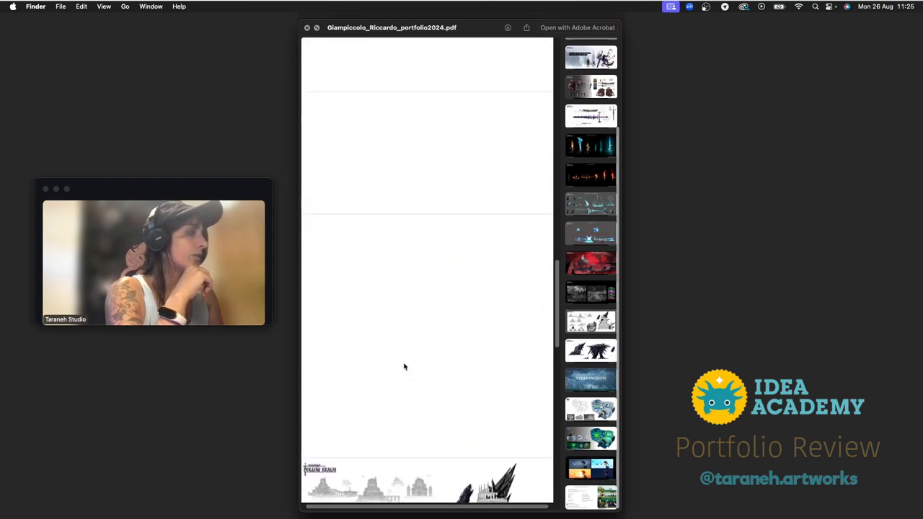
scroll("up", 3)
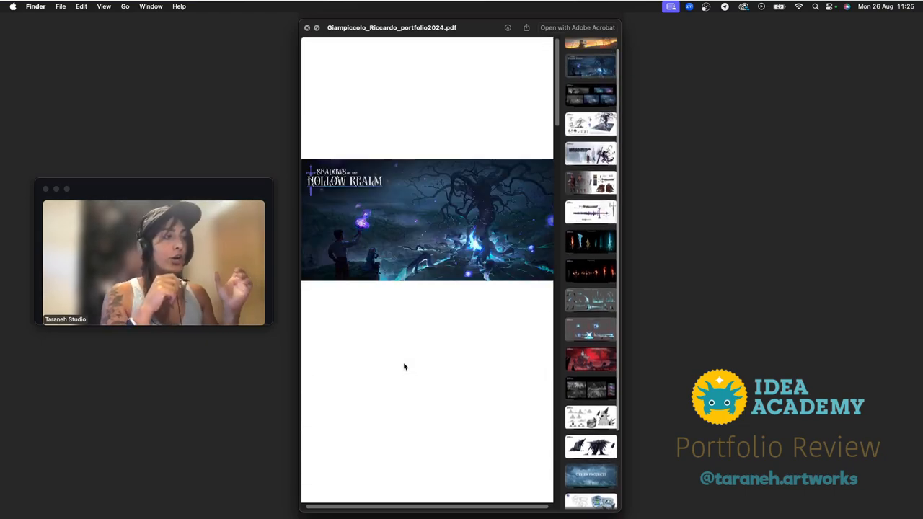
scroll("up", 3)
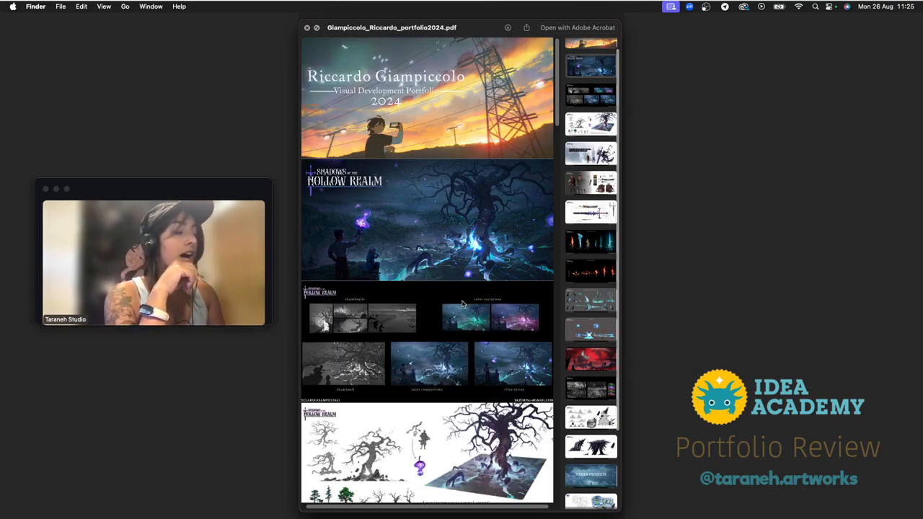
scroll("down", 3)
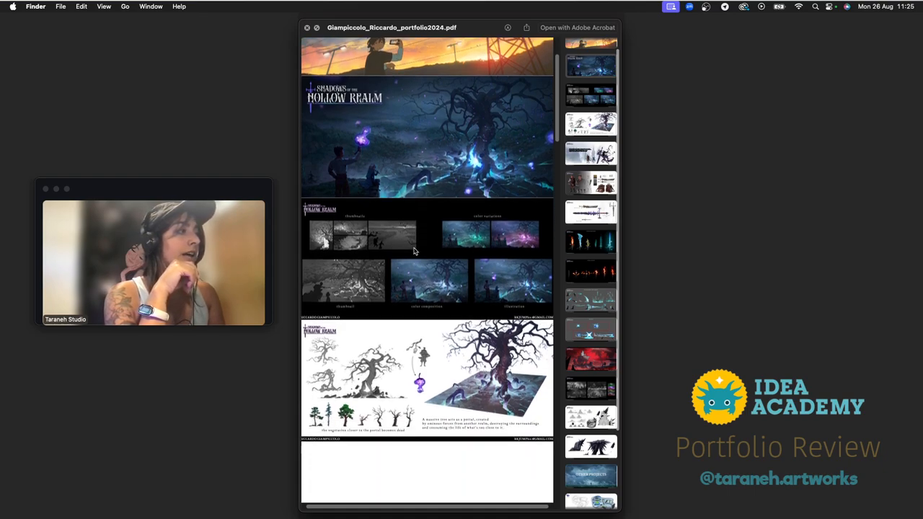
scroll("down", 3)
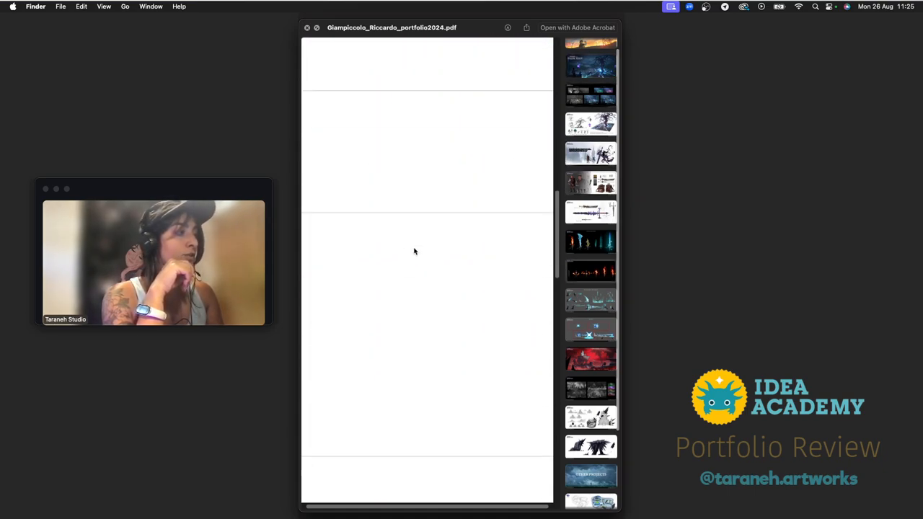
scroll("down", 3)
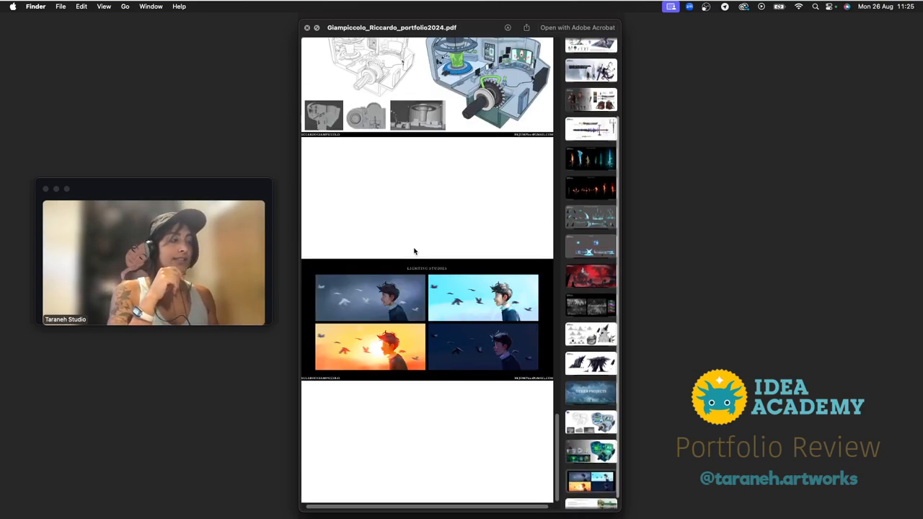
scroll("down", 3)
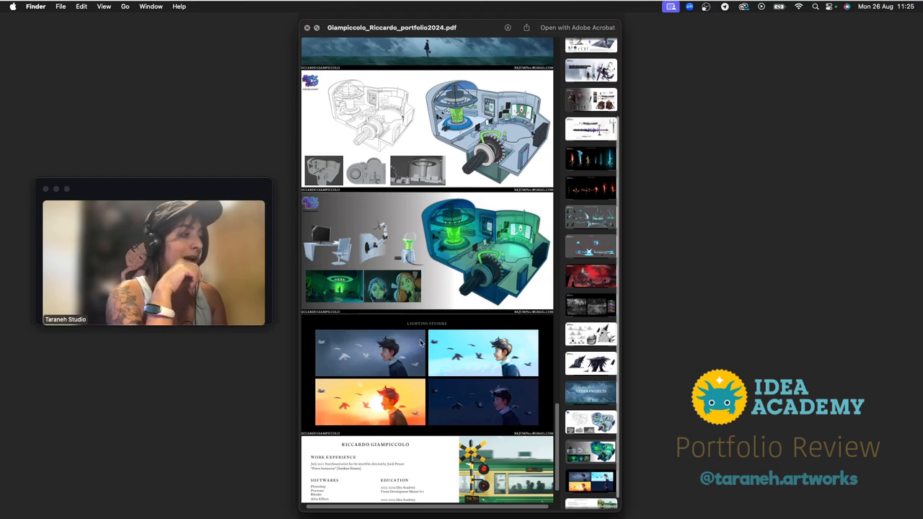
scroll("down", 3)
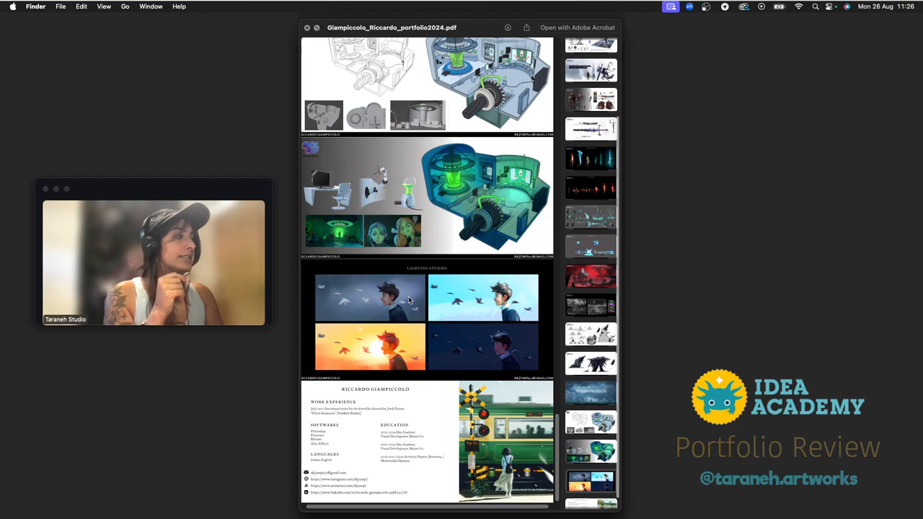
scroll("up", 3)
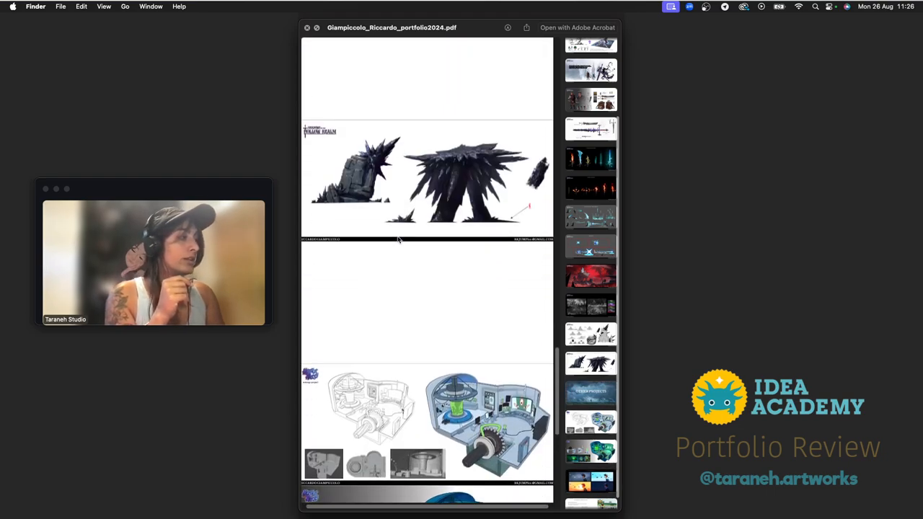
scroll("down", 3)
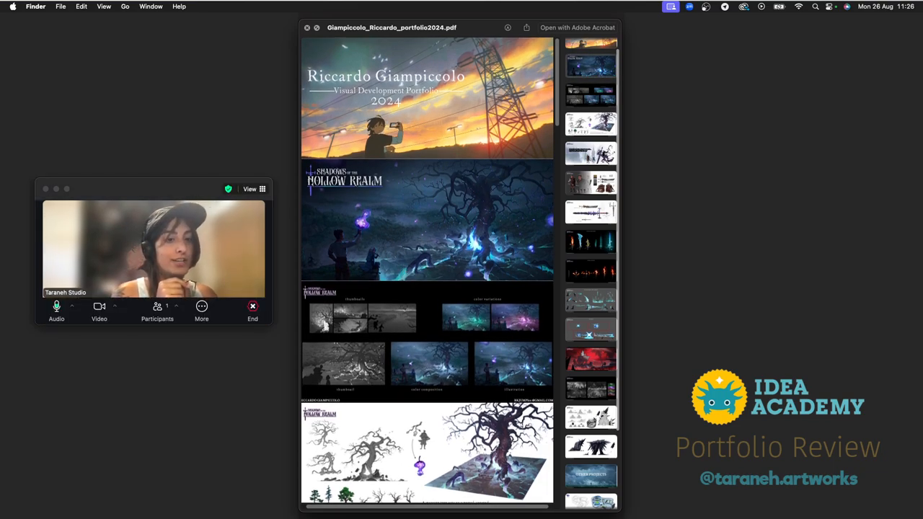
scroll("down", 3)
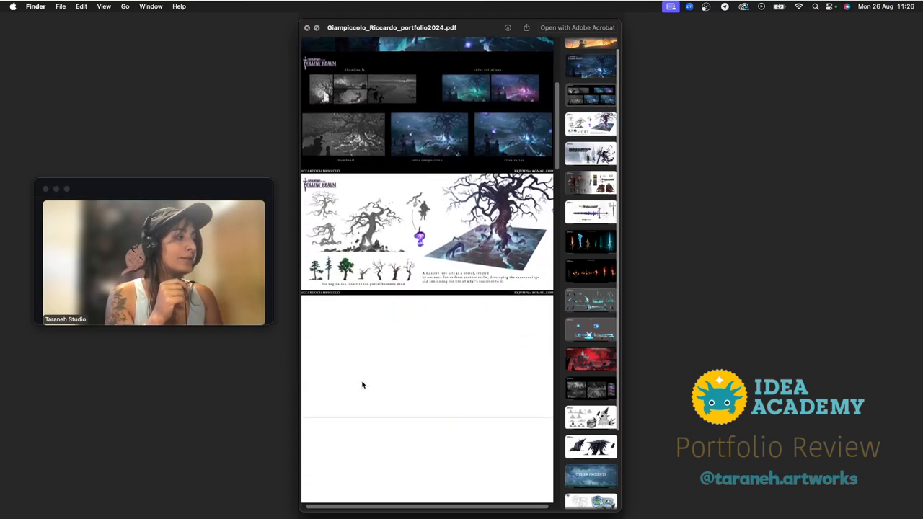
scroll("up", 3)
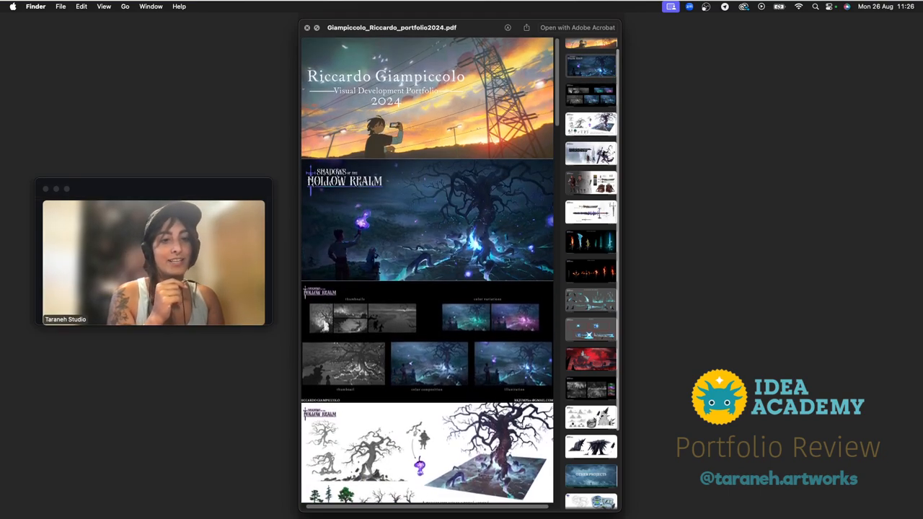